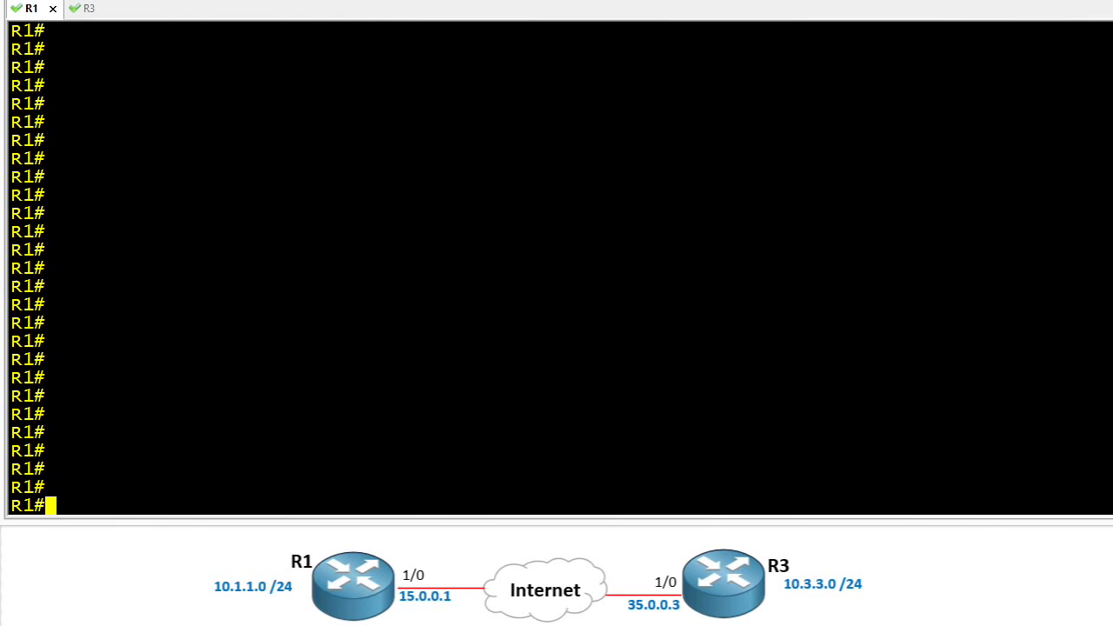
# Step: Create transform set P2P-SET with esp-aes 256 and esp-sha-hmac on R1
pyautogui.write('conf t')
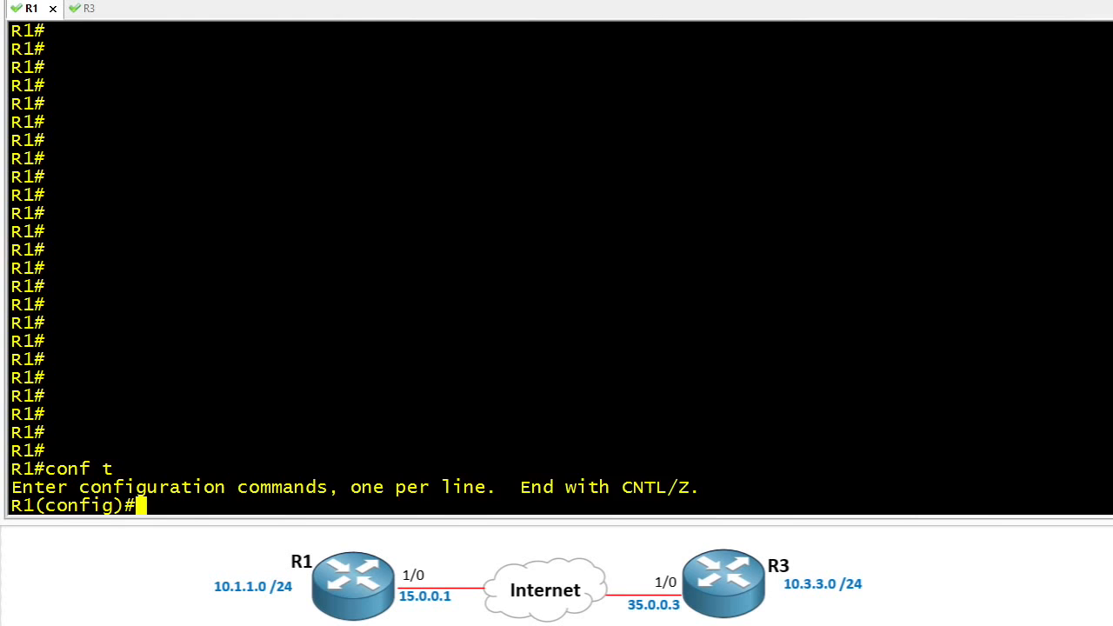
pyautogui.write('crypto ip')
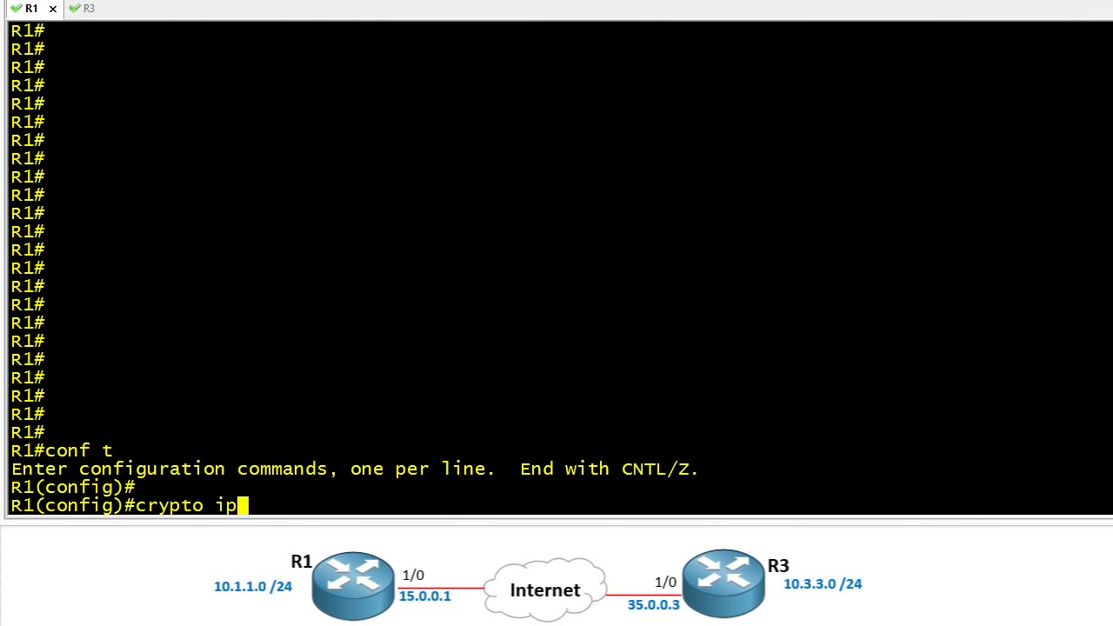
pyautogui.write('sec transfo')
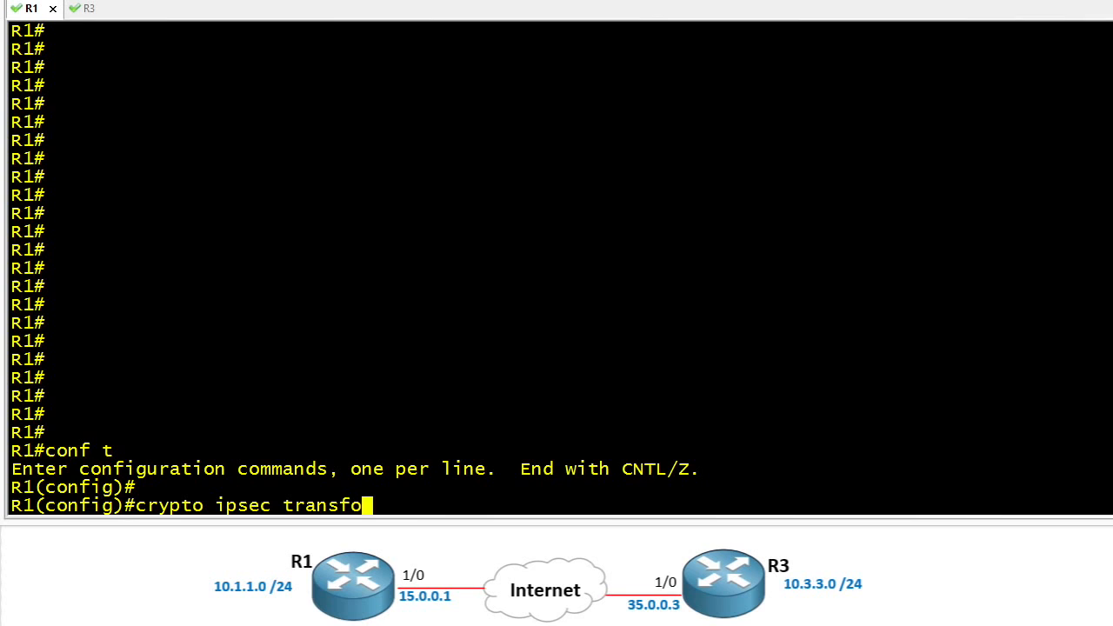
pyautogui.write('rm-set P2P-')
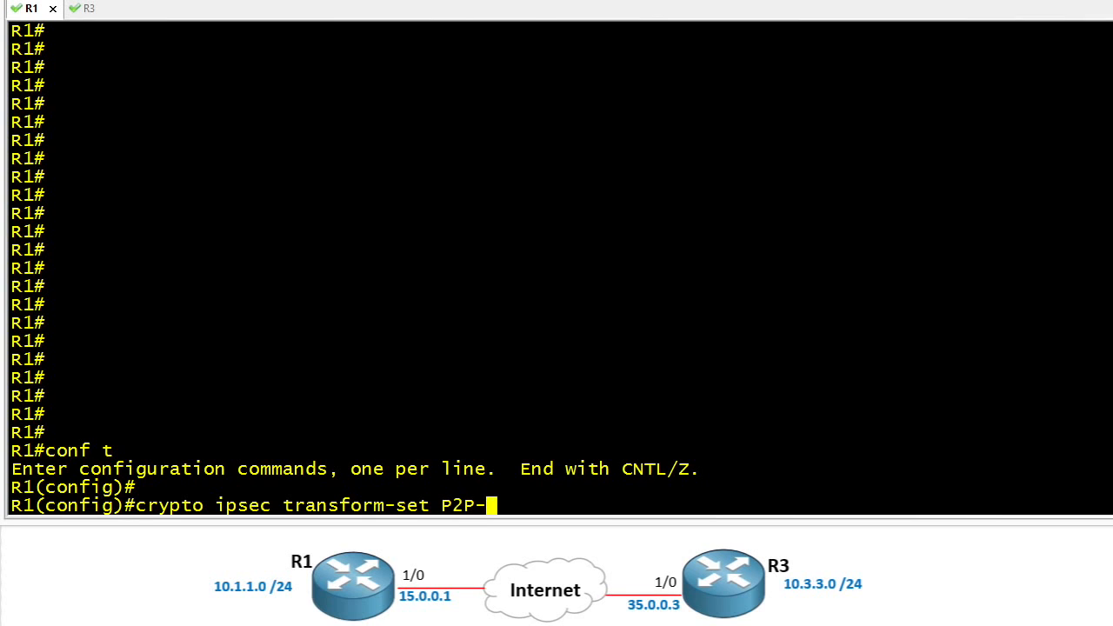
pyautogui.write('SET esp-aes 256 esp-sha-hma')
pyautogui.write('exit')
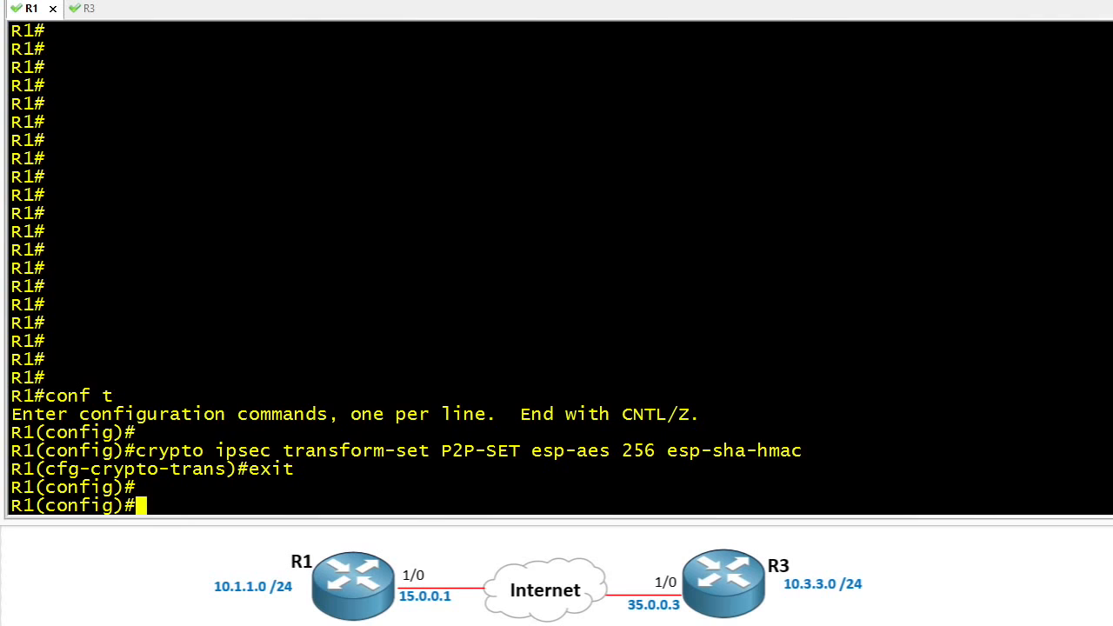
# Step: Create IPsec profile P2P-PROFILE that uses transform set P2P-SET
pyautogui.write('crypto ipsec profile P2P-PROFILE')
pyautogui.write('set transform-set P2P-SET')
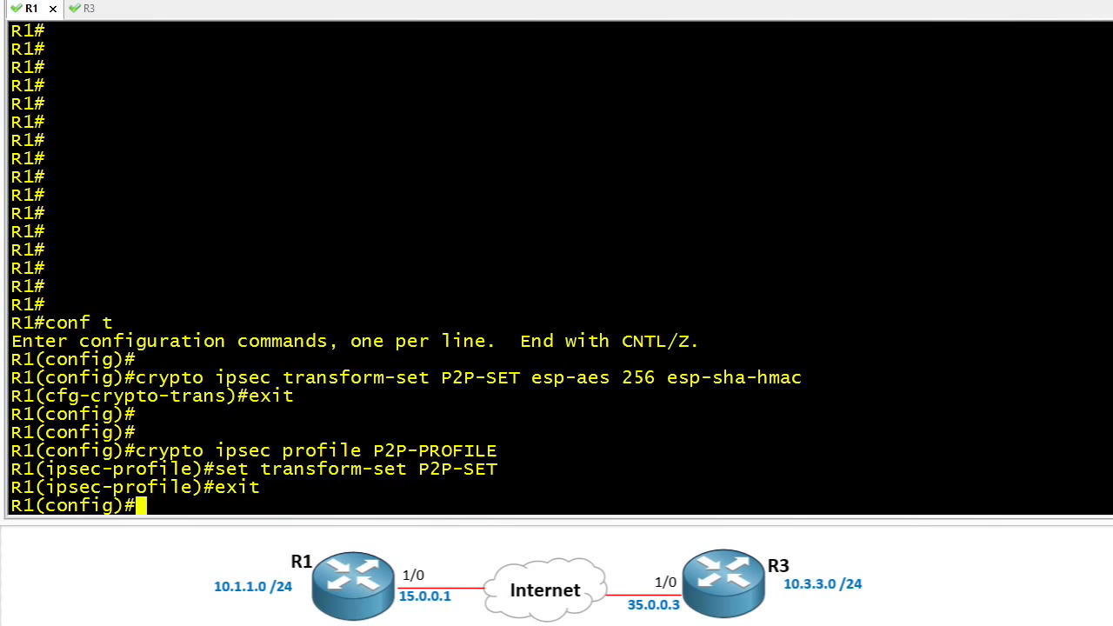
# Step: Show the ISAKMP policy: priority 5, AES-256, SHA, pre-shared key, DH group 14, 86400 s
pyautogui.press('Enter')
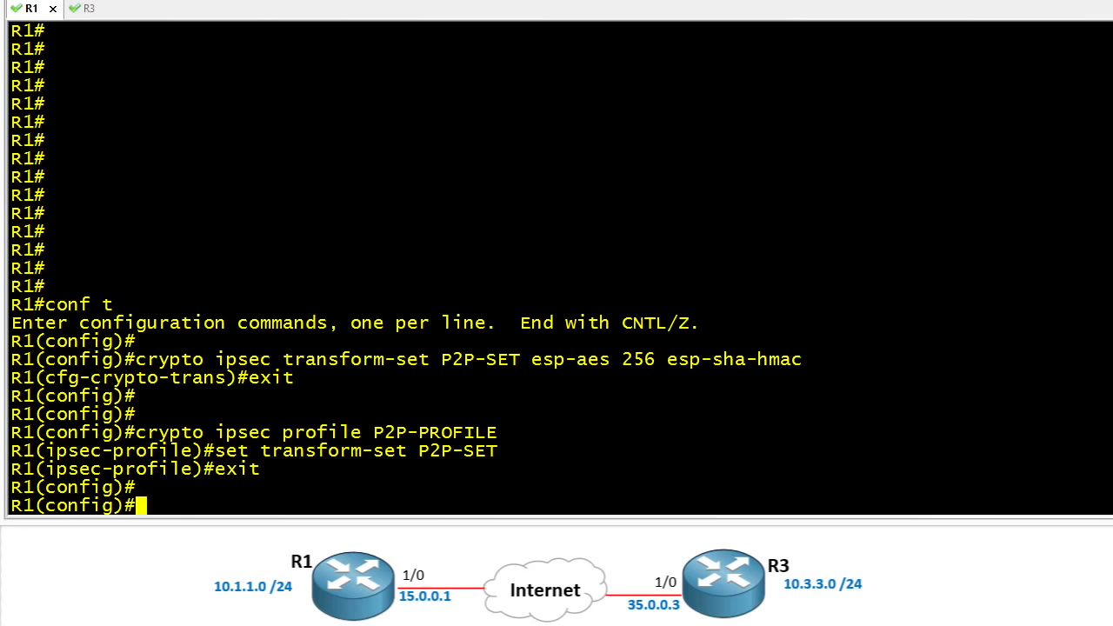
pyautogui.write('do show crypto i')
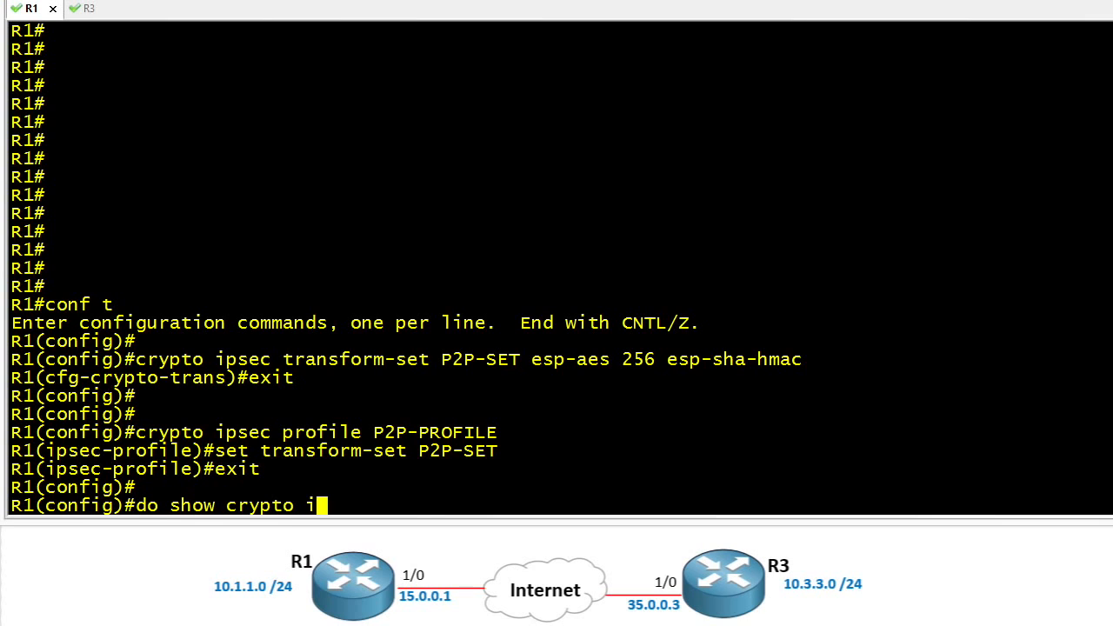
pyautogui.write('sakmp policy')
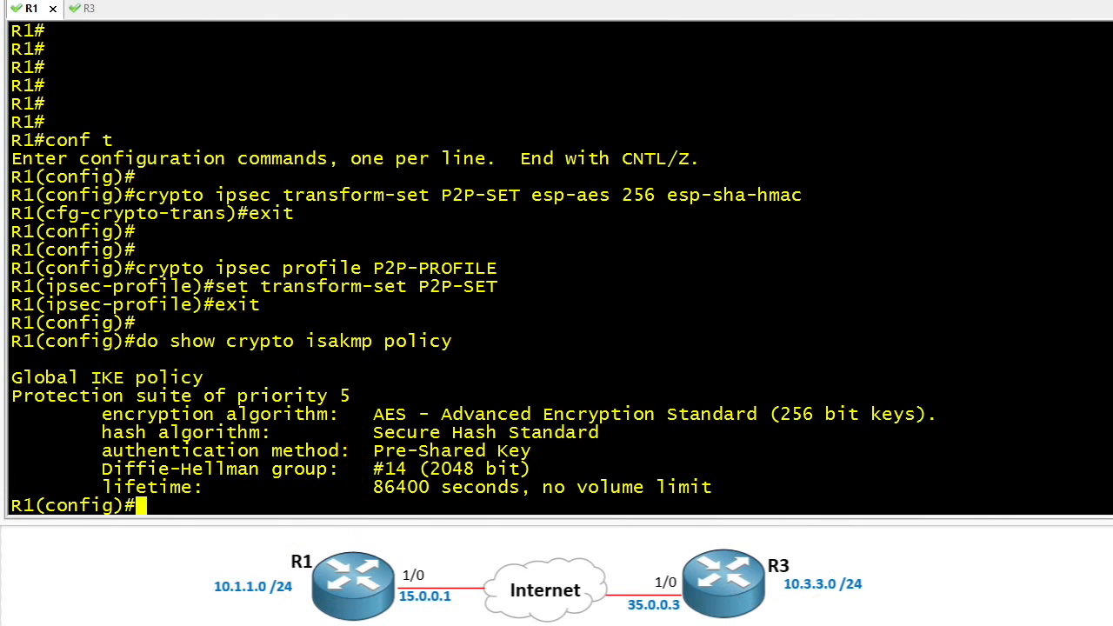
# Step: Create Tunnel1 in IPsec IPv4 mode, unnumbered to loopback 0, serial 1/0 to 35.0.0.3
pyautogui.write('interface tunnel 1')
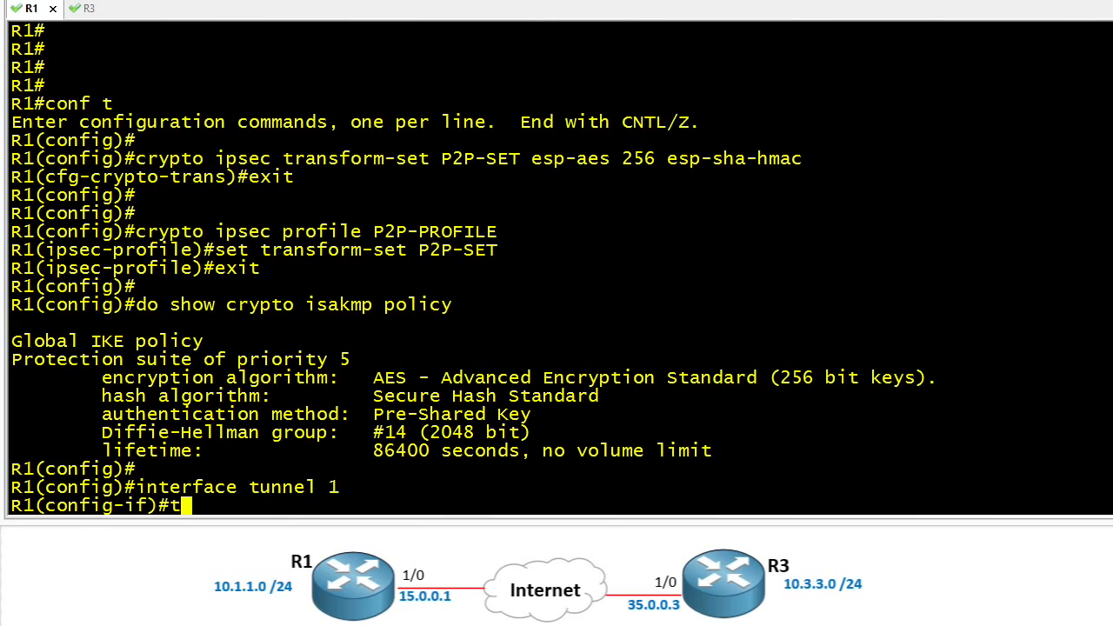
pyautogui.write('unnel mode')
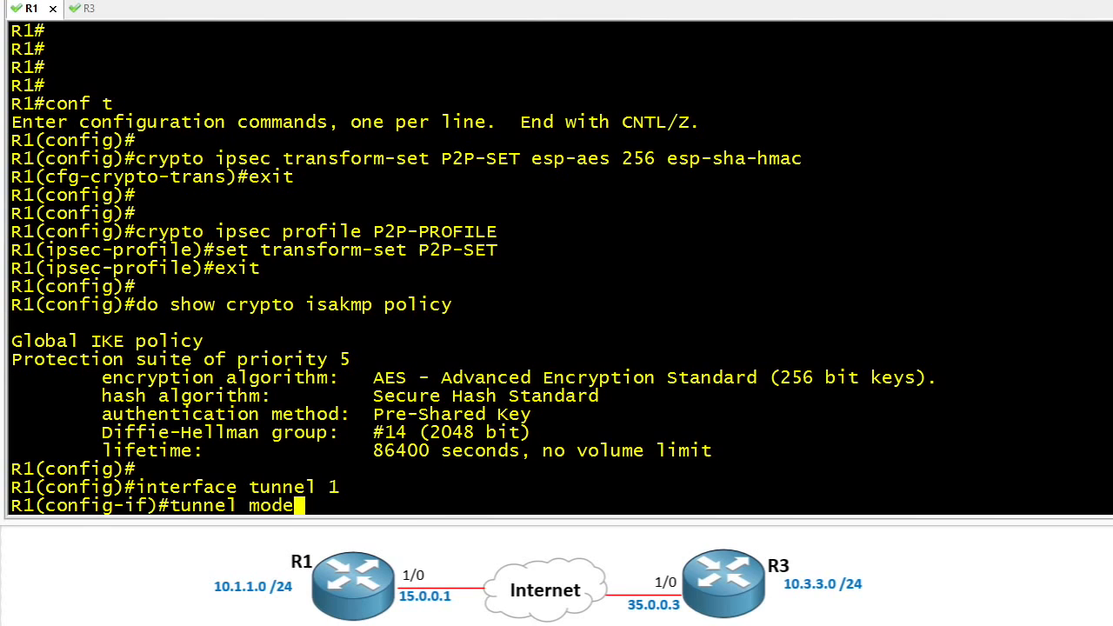
pyautogui.write('tunnel mode ipsec ipv4')
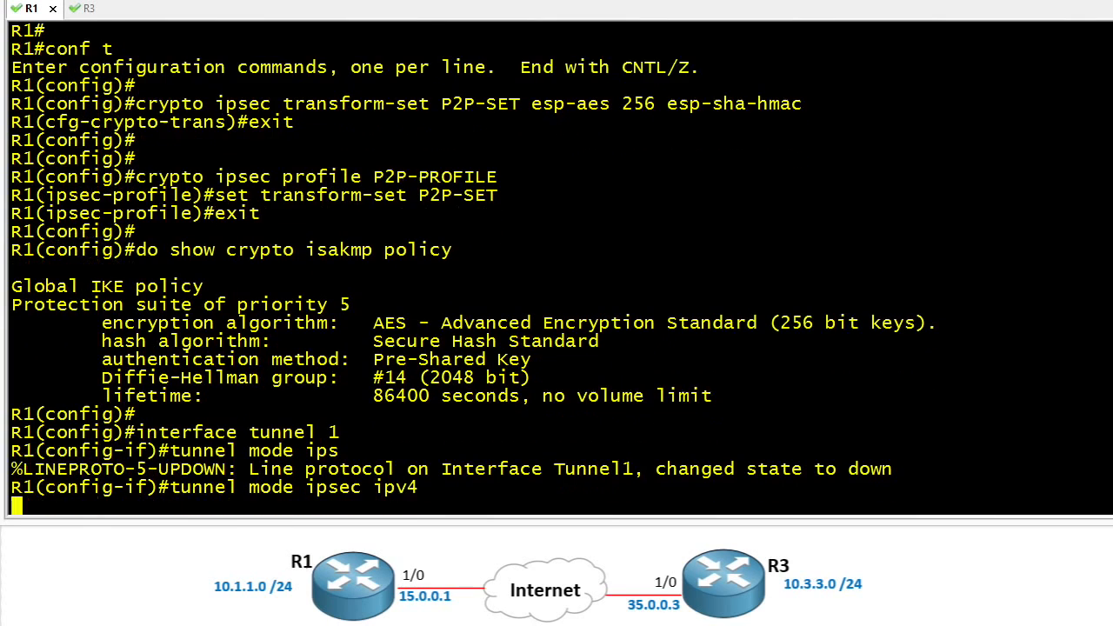
pyautogui.write('ip unnu')
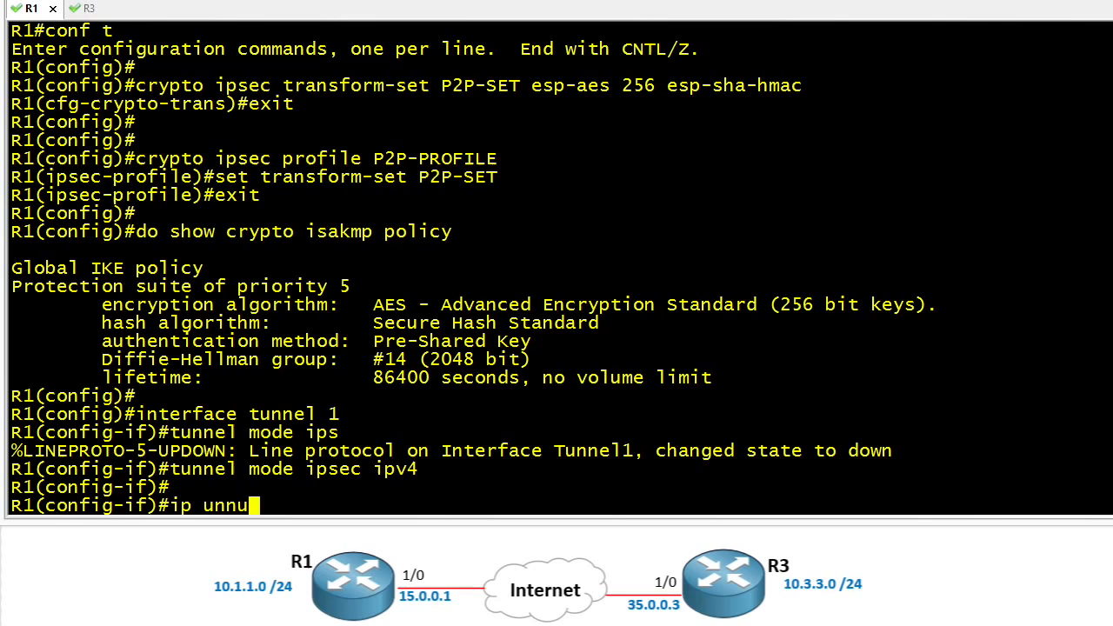
pyautogui.write('mbered loopback 0')
pyautogui.write('tunnel desti')
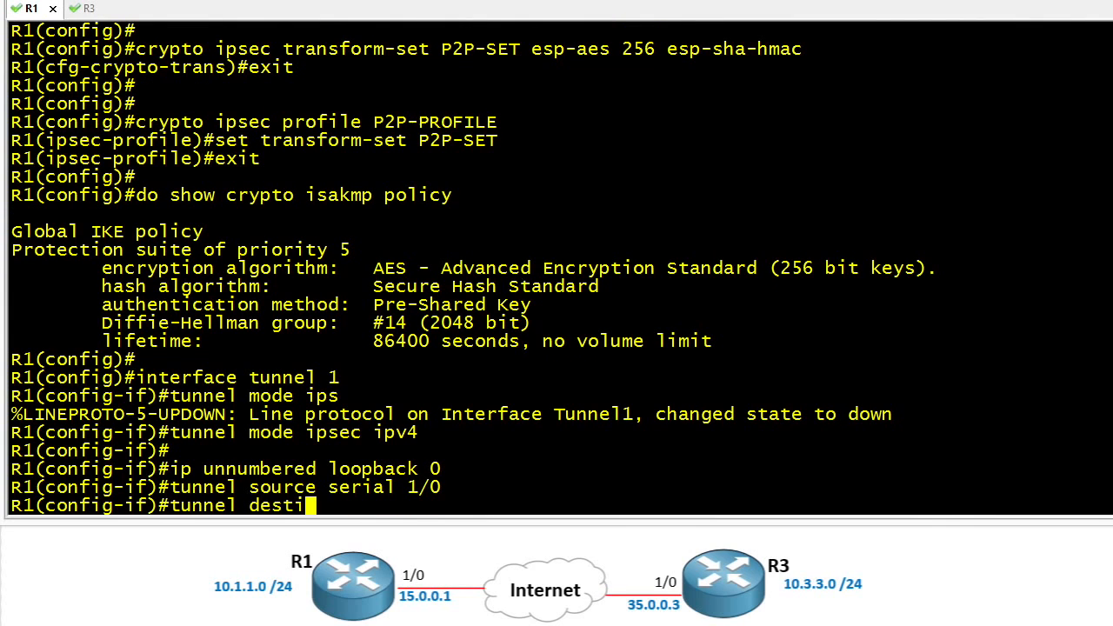
pyautogui.write('nation 35.0.0.3')
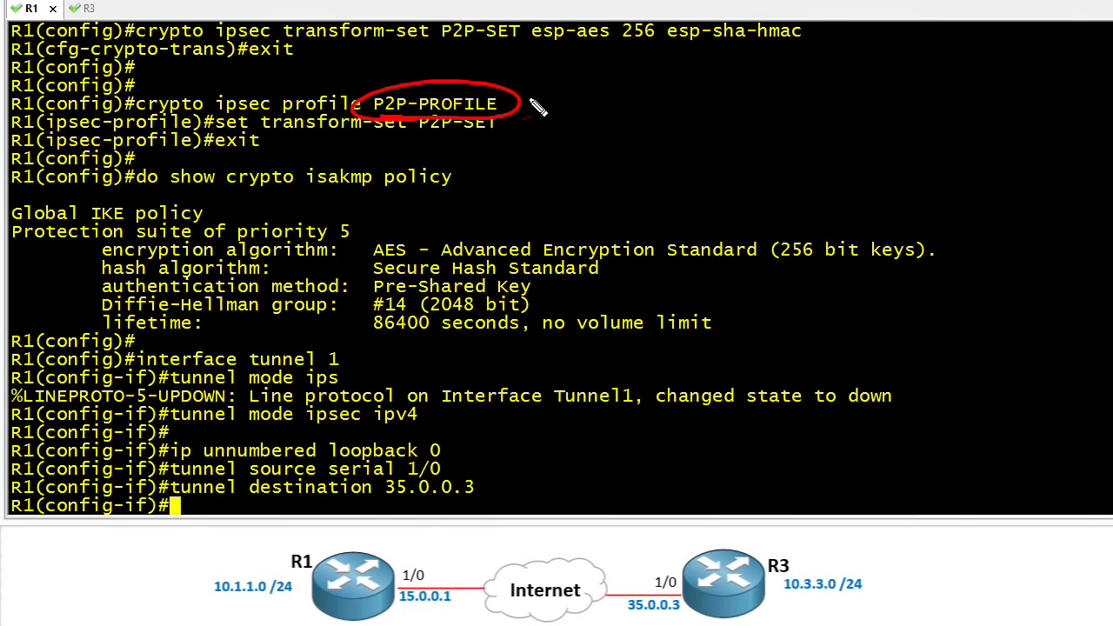
# Step: Apply tunnel protection with IPsec profile P2P-PROFILE to Tunnel1
pyautogui.moveTo(519, 108); pyautogui.dragTo(483, 513)
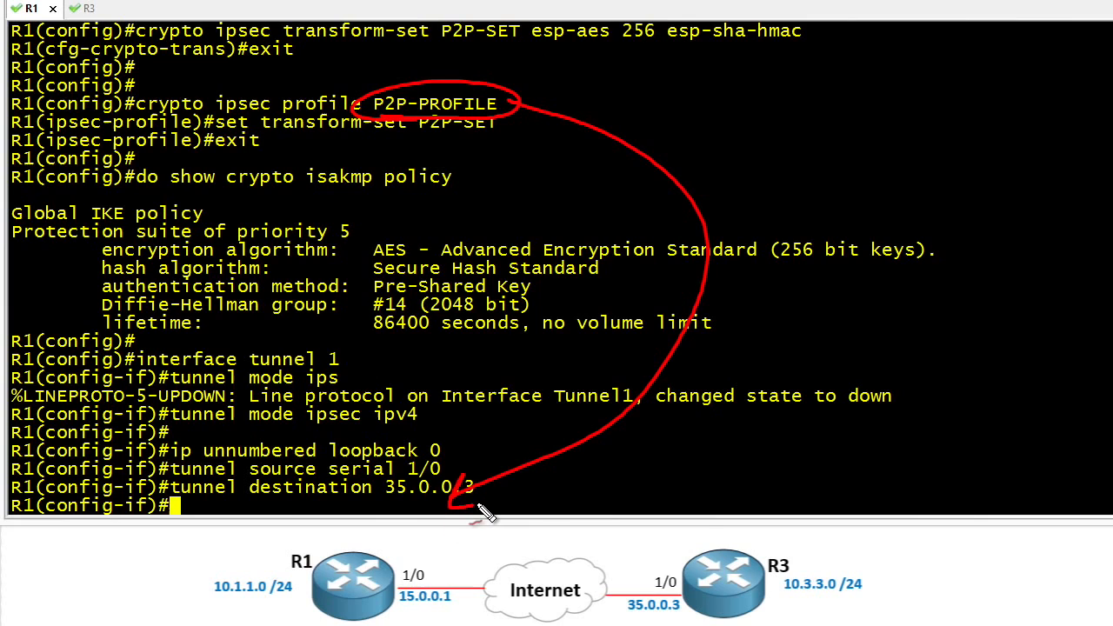
pyautogui.write('tunnel')
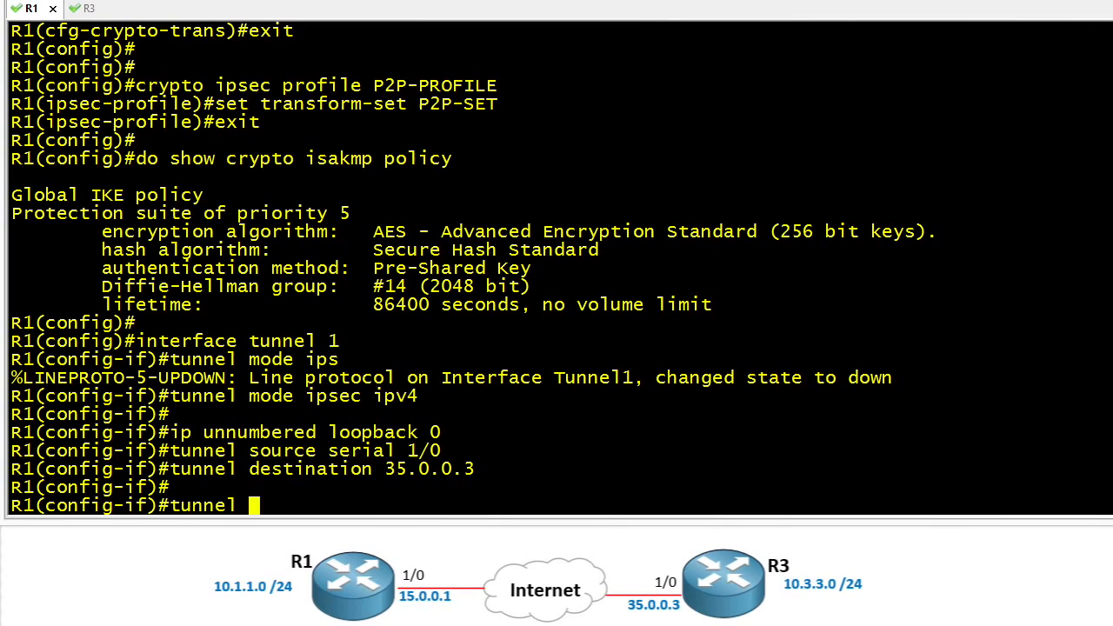
pyautogui.write('protection')
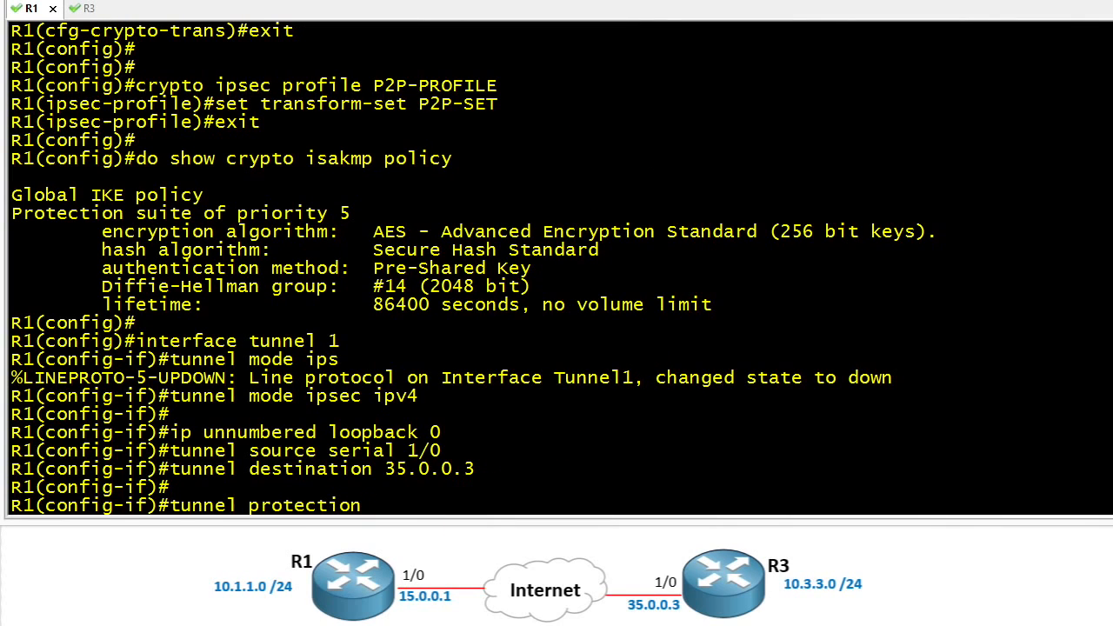
pyautogui.write('ipsec profile P2P-PROFILE')
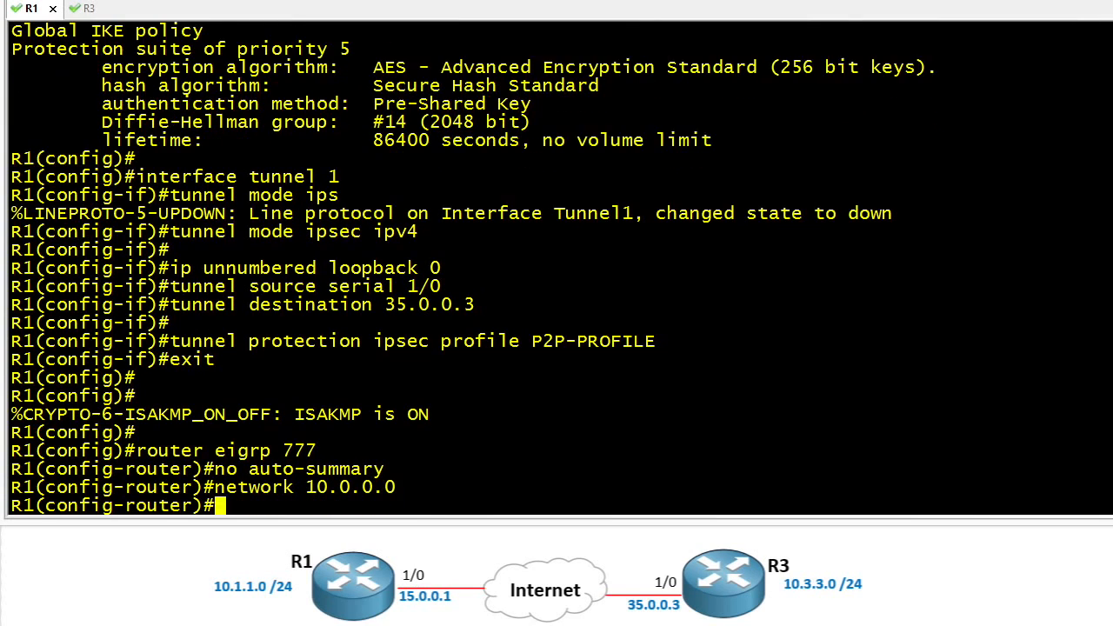
# Step: Advertise network 1.0.0.0 under EIGRP 777 on R1, then switch to R3's console
pyautogui.write('network 1.0.0.0')
pyautogui.write('end')
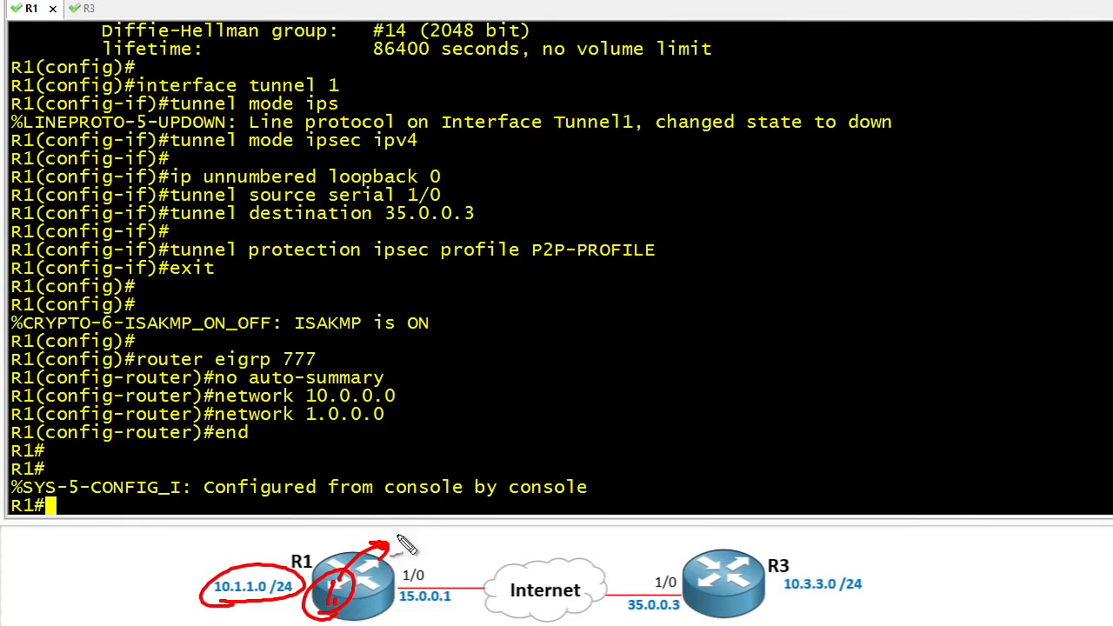
pyautogui.moveTo(383, 542); pyautogui.dragTo(434, 557)
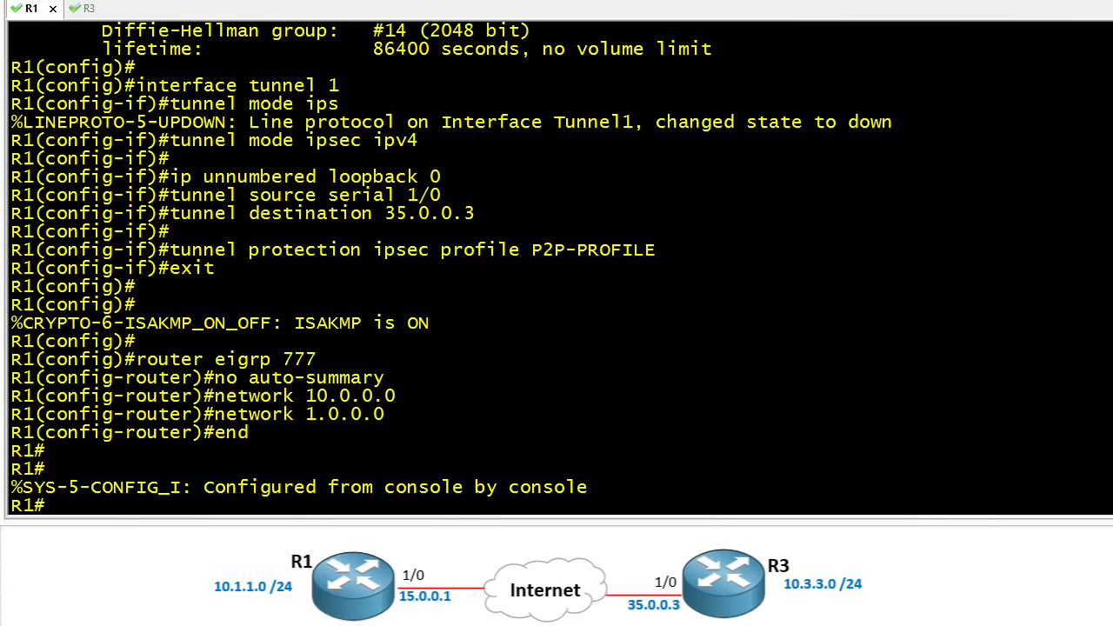
pyautogui.click(72, 9)
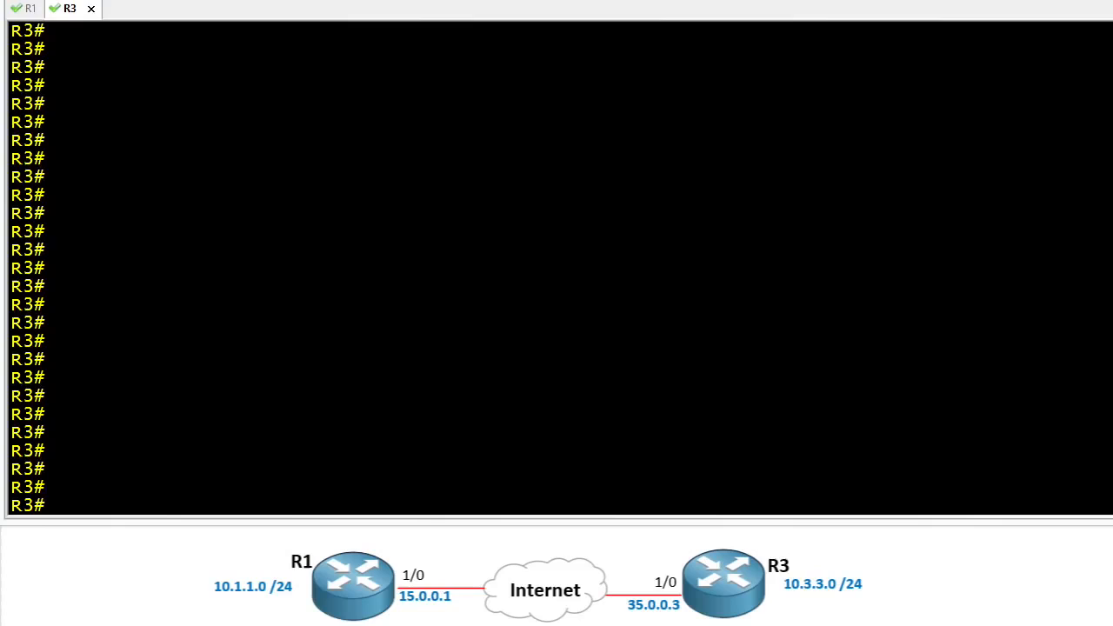
# Step: Create transform set P2P-SET with esp-aes 256 and esp-sha-hmac on R3
pyautogui.write('conf t')
pyautogui.write('crypto ip')
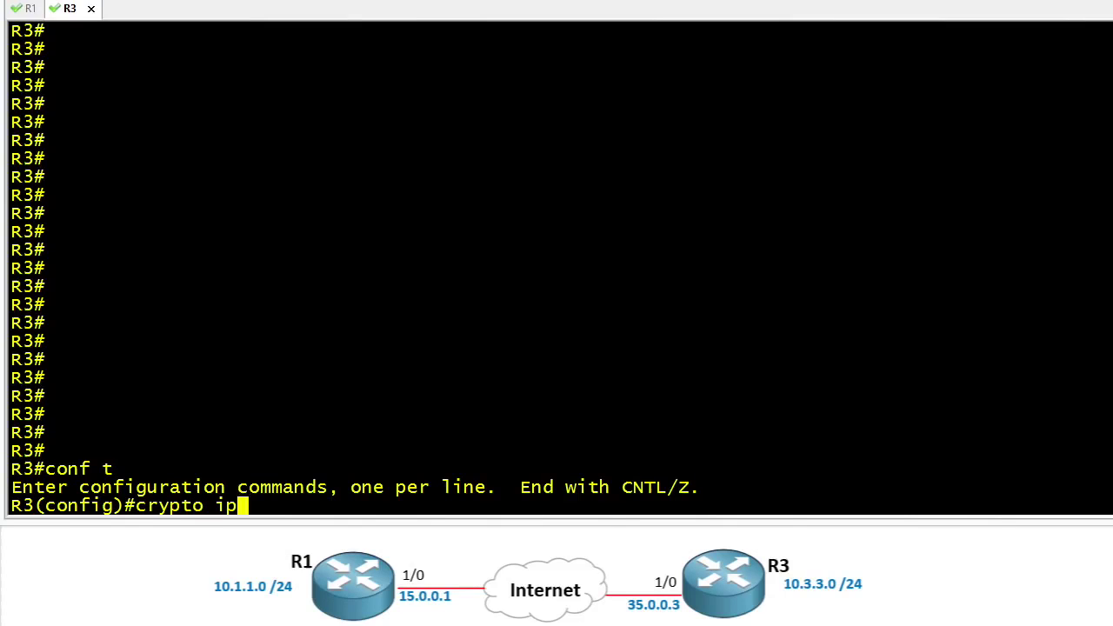
pyautogui.write('sec transf')
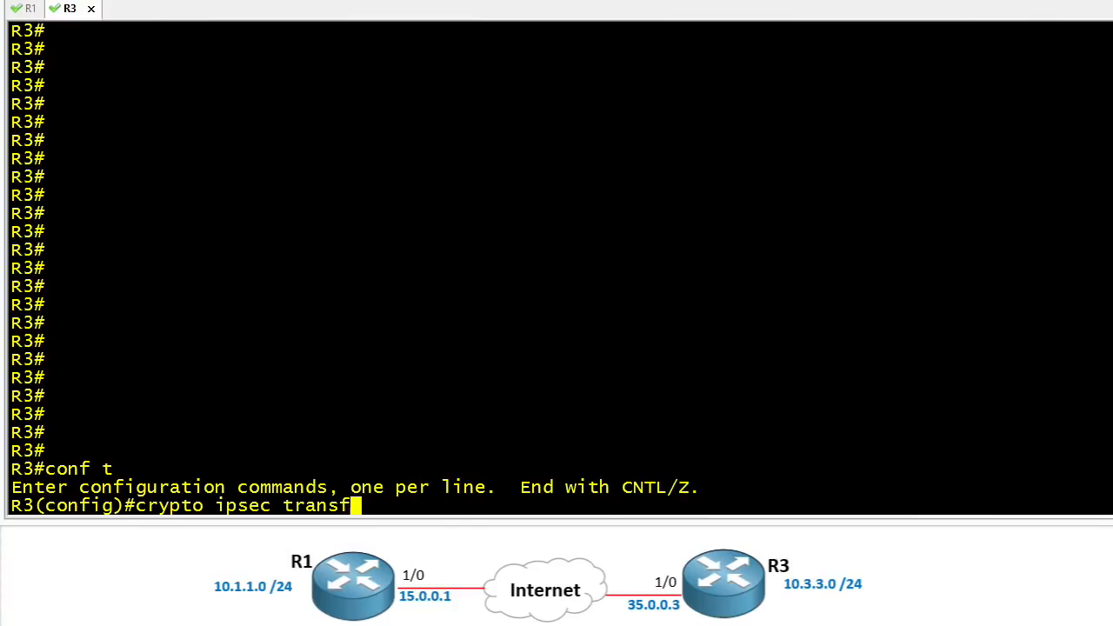
pyautogui.write('orm-set P2P')
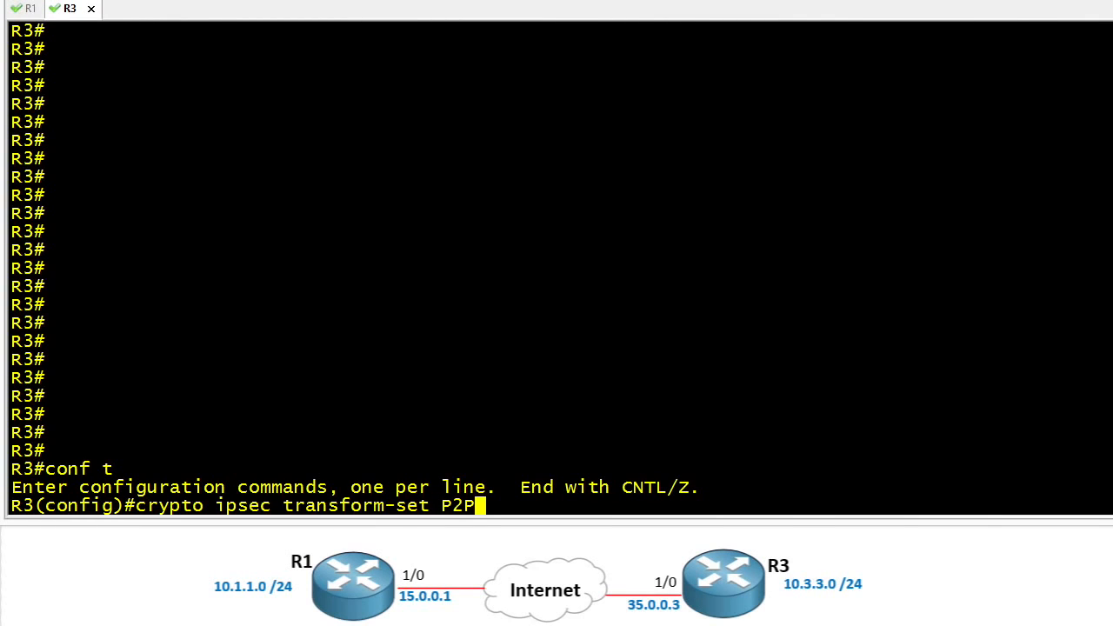
pyautogui.write('-SET esp-a')
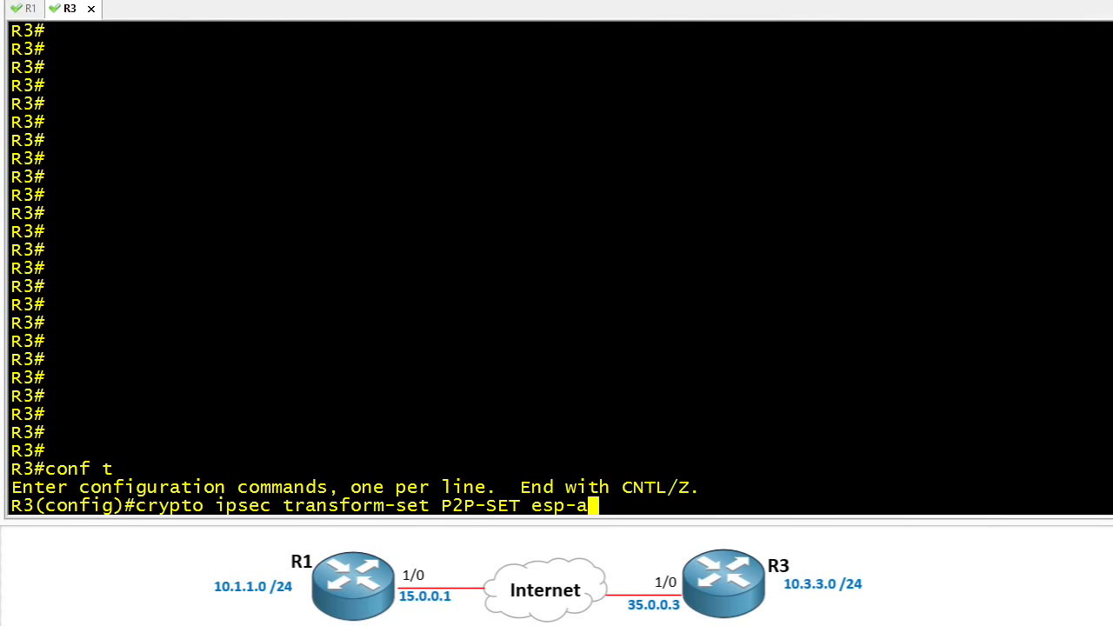
pyautogui.write('es 256 esp-sha-hma')
pyautogui.write('exit')
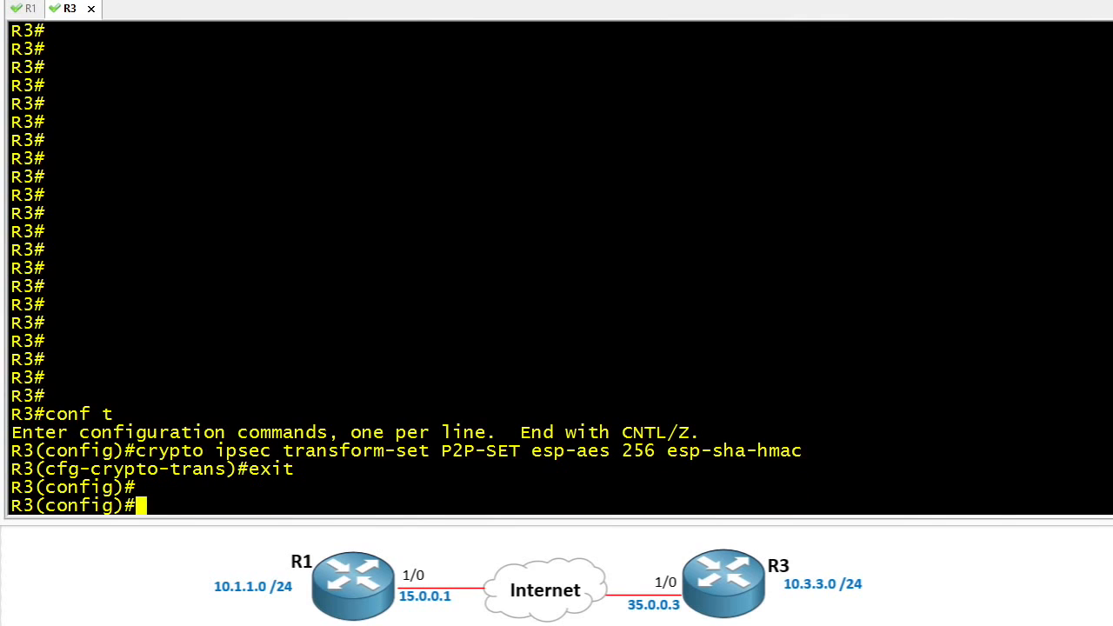
# Step: Create IPsec profile P2P-PROFILE on R3 using transform set P2P-SET
pyautogui.write('crypto ipsec profile')
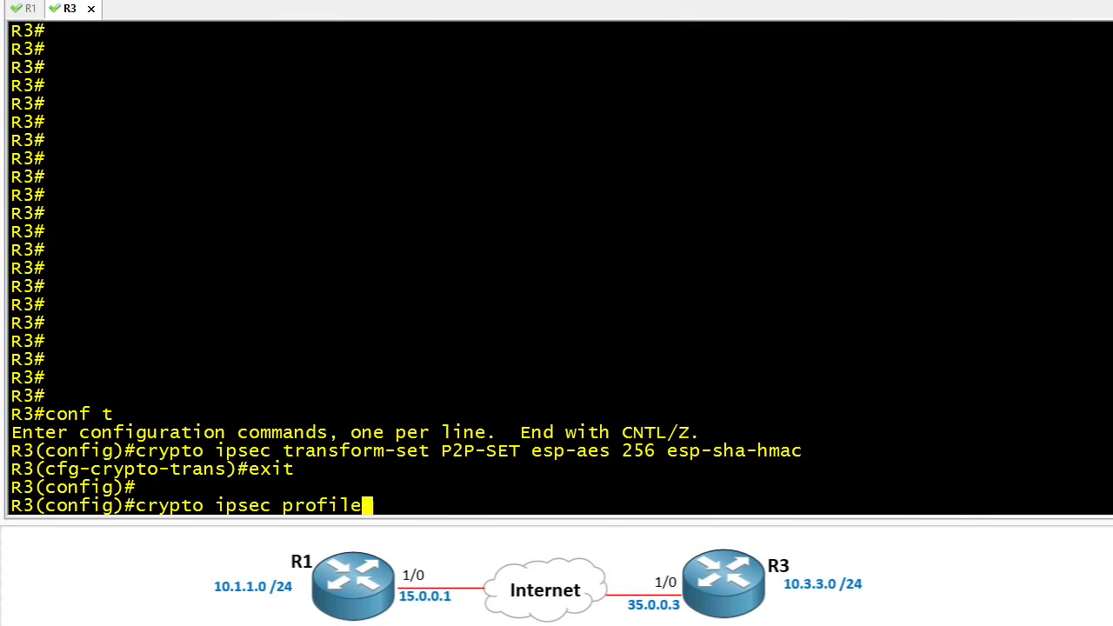
pyautogui.write('P2P-PROFILE')
pyautogui.write('set tran')
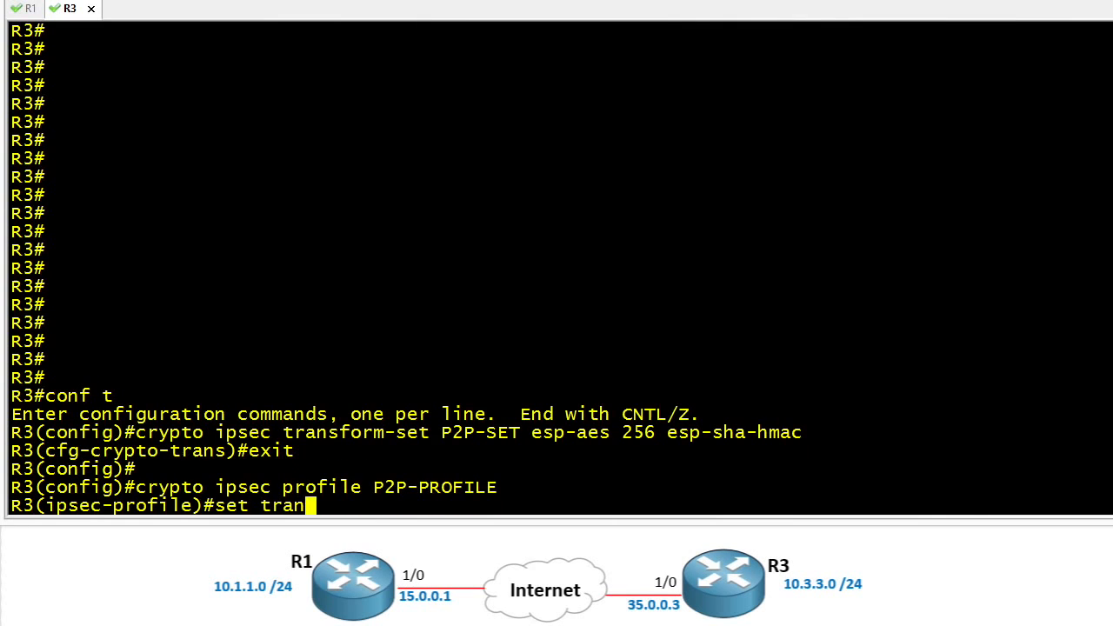
pyautogui.write('sform-set P2')
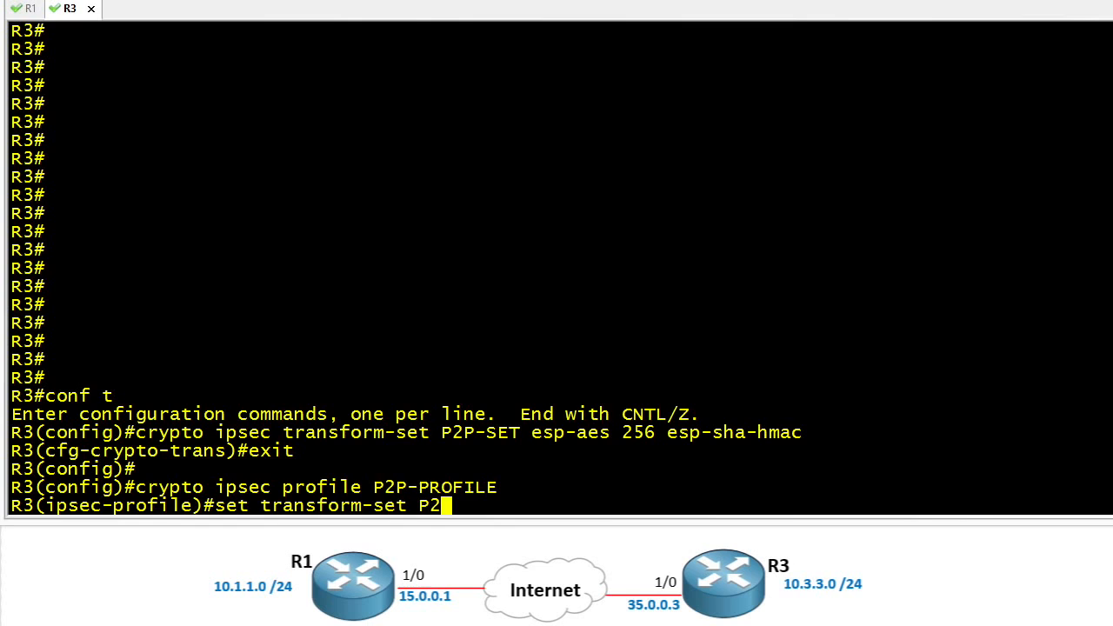
pyautogui.write('P-SET')
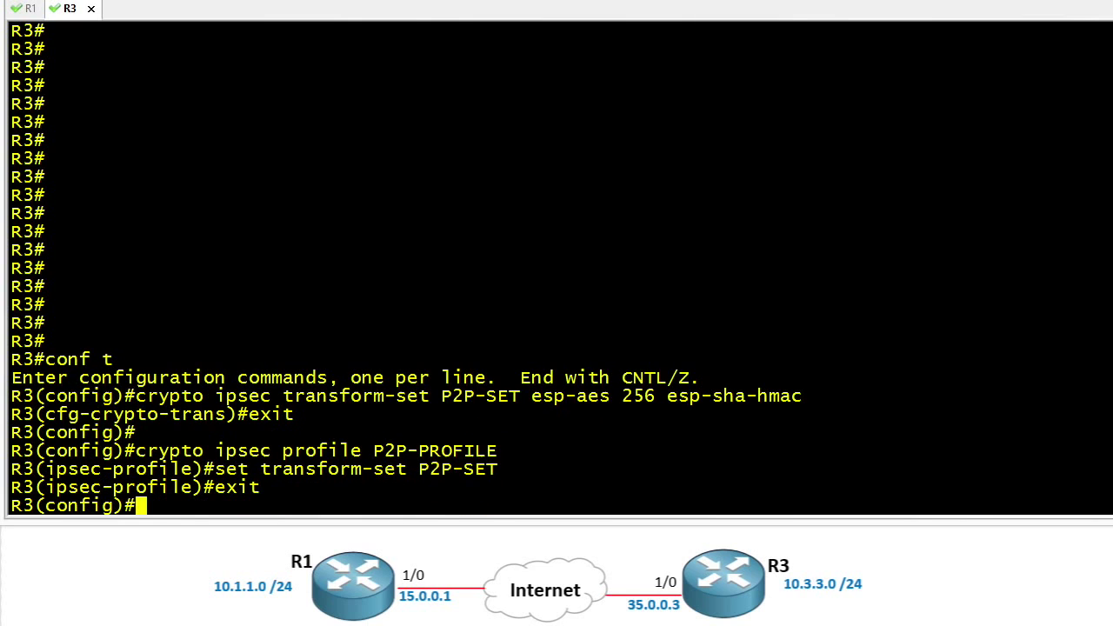
# Step: Create R3's Tunnel1 in IPsec IPv4 mode, unnumbered to loopback 0, sourced from serial 1/0 toward 15.0.0.1
pyautogui.write('interface tunnel 1')
pyautogui.write('tunnel mode ipsec ipv4')
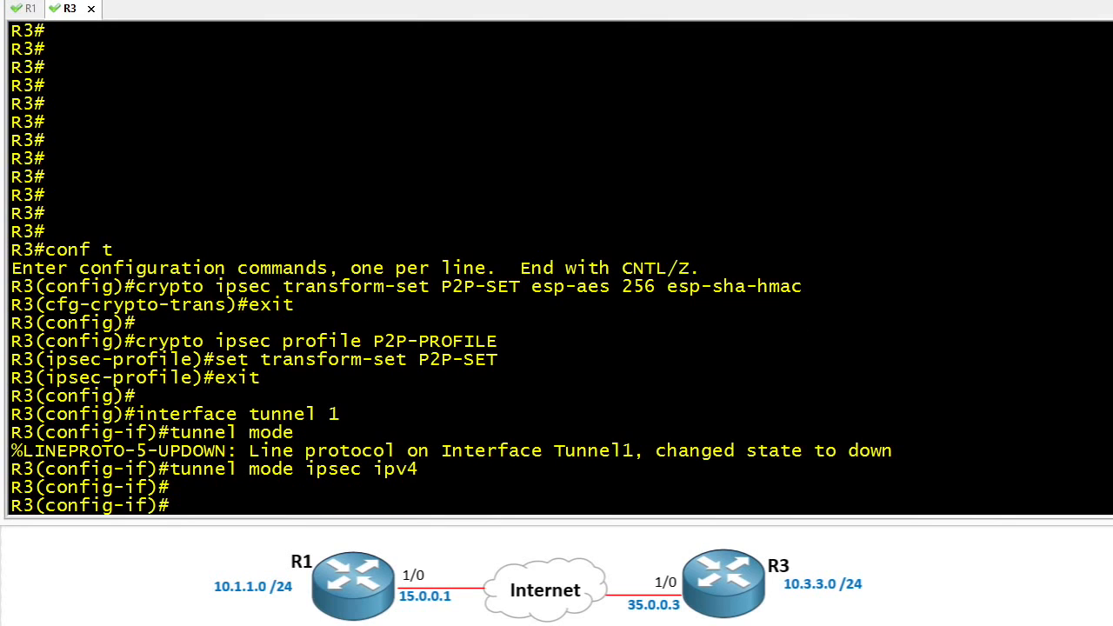
pyautogui.write('ip u')
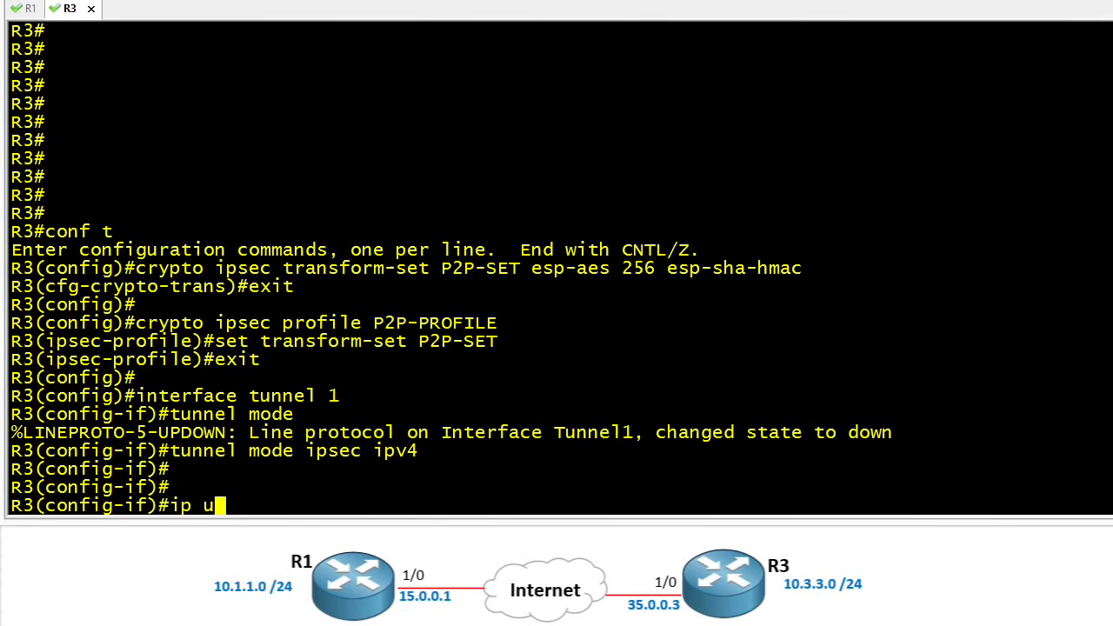
pyautogui.write('nnumbered loopback 0')
pyautogui.write('tu')
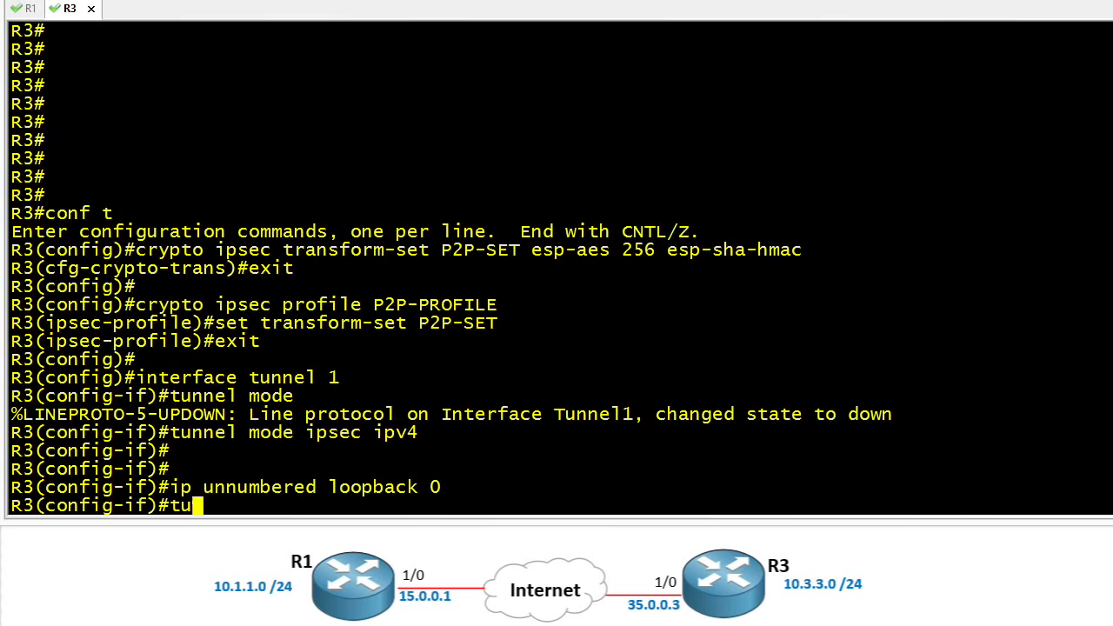
pyautogui.write('nnel source')
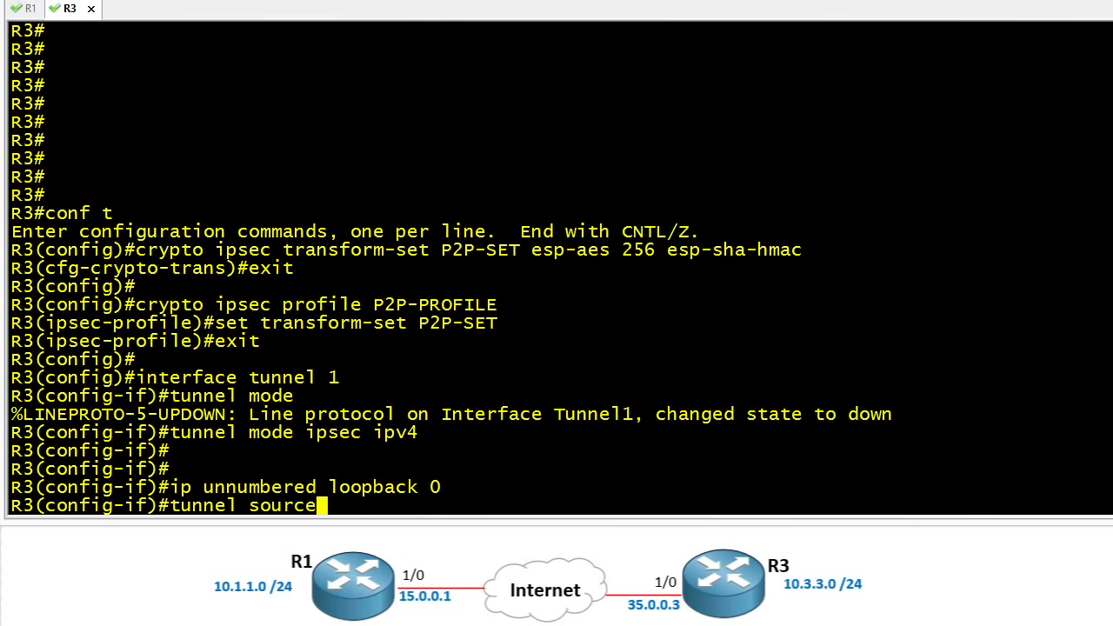
pyautogui.write('serial 1/0')
pyautogui.write('tunnel destination 15.0.0.1')
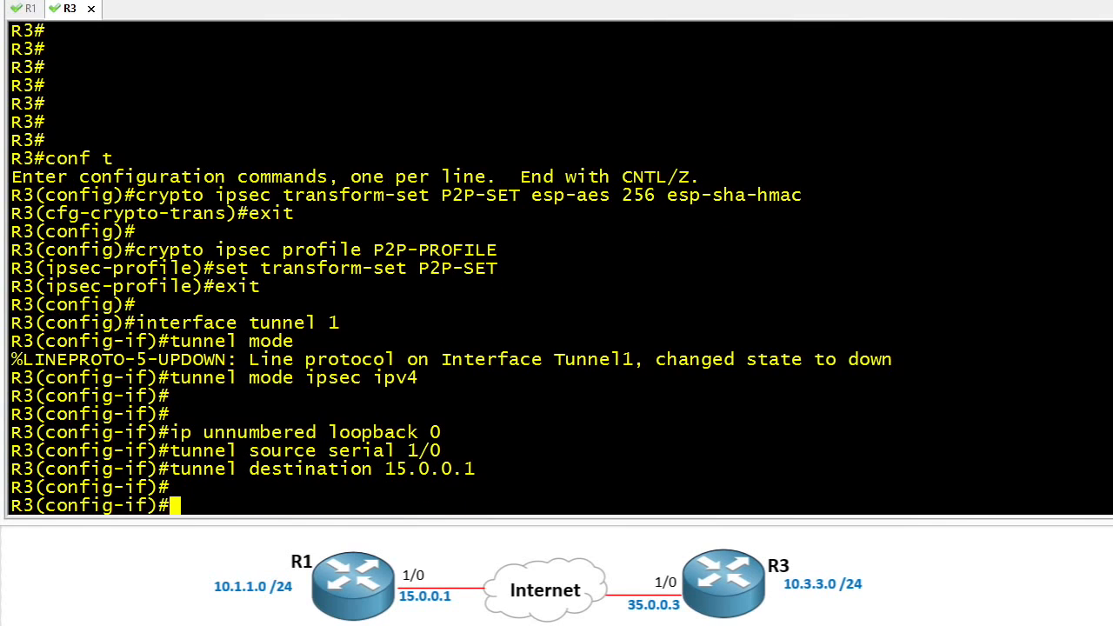
# Step: Protect R3's Tunnel1 with IPsec profile P2P-PROFILE so the tunnel comes up
pyautogui.write('tunnel protection ipsec pro')
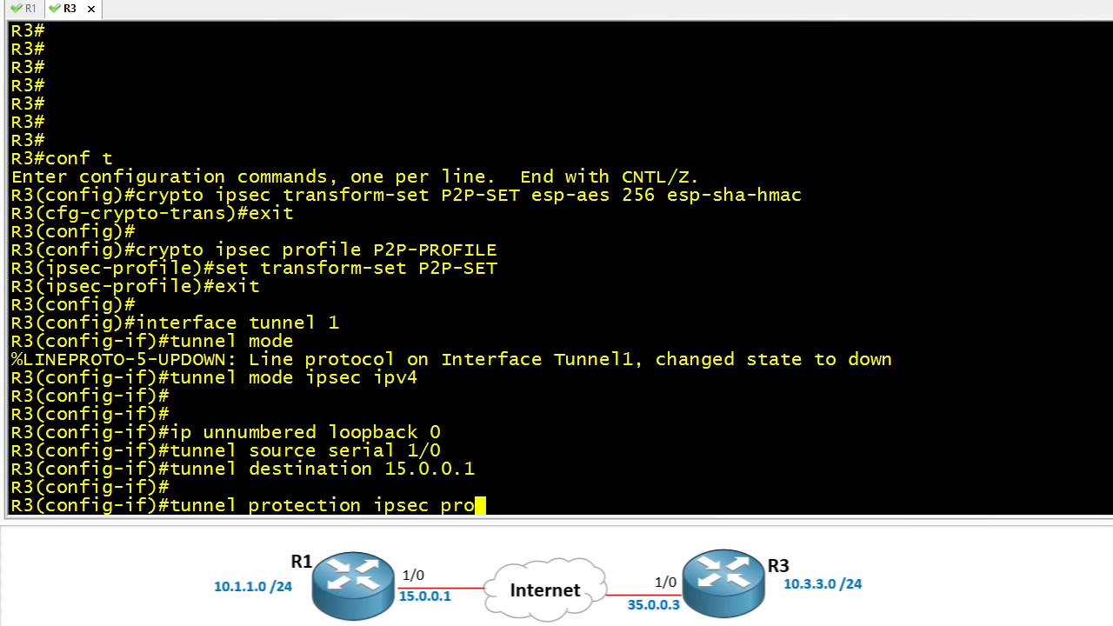
pyautogui.write('file P2P-PROFILE')
pyautogui.write('exit')
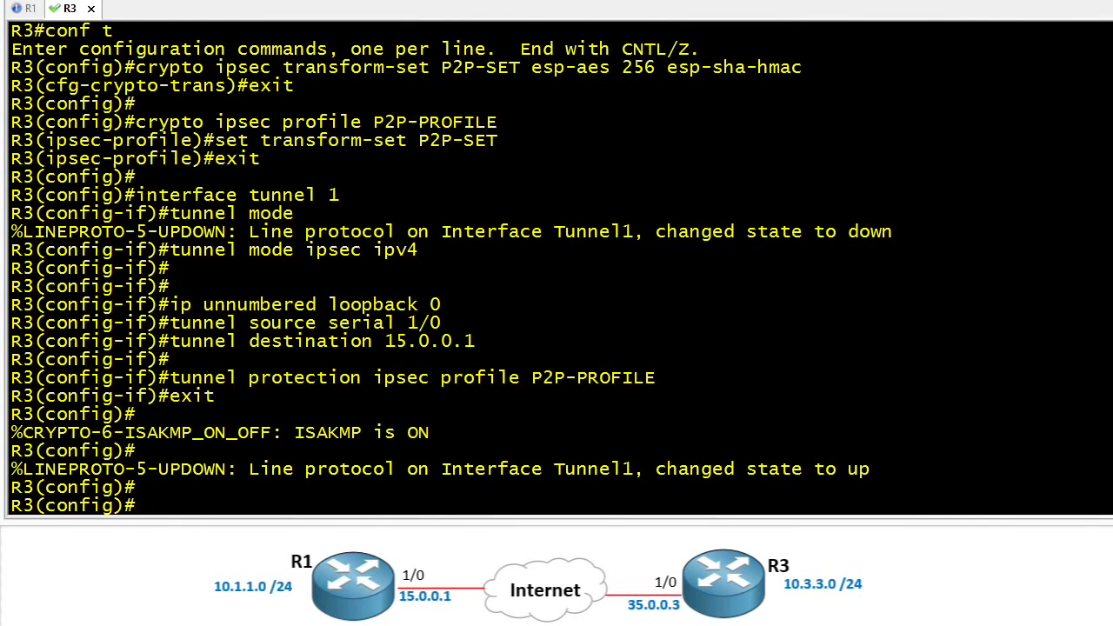
# Step: Run EIGRP 777 on networks 10.0.0.0 and 3.0.0.0 and highlight the new neighbor 1.1.1.1 adjacency message
pyautogui.write('router eigrp 777')
pyautogui.write('network 10.0.0.0')
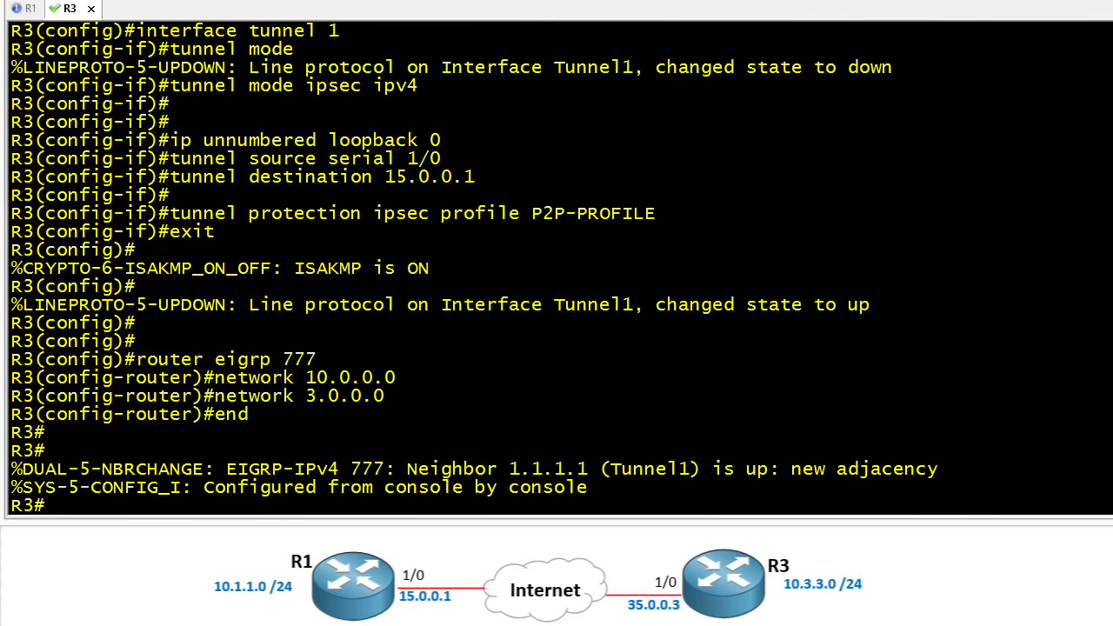
pyautogui.doubleClick(888, 470)
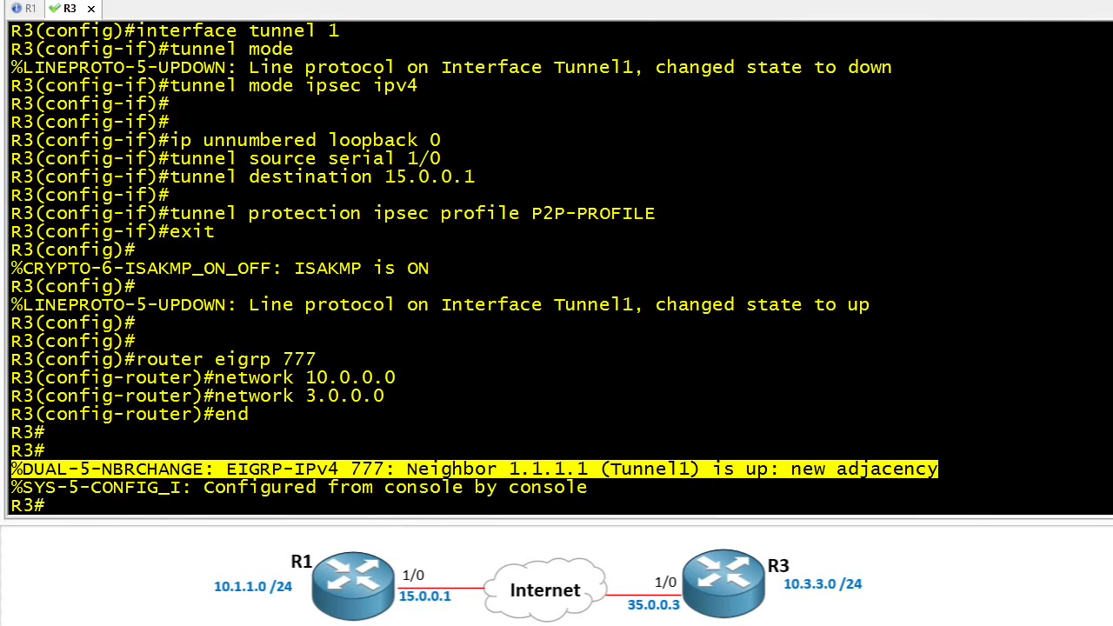
pyautogui.scroll(-3)
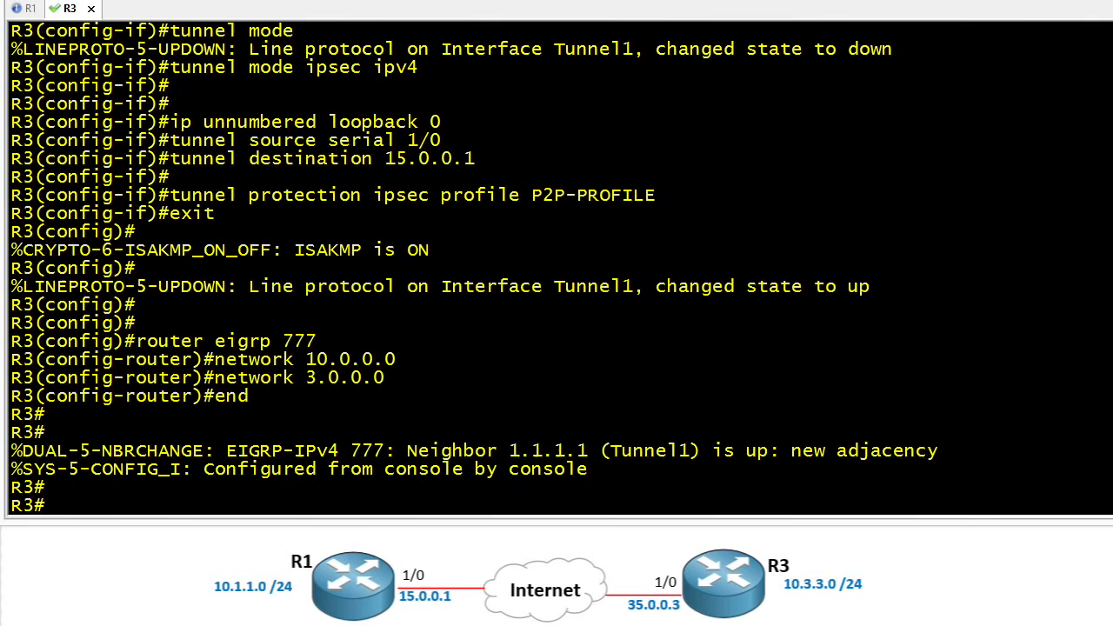
# Step: Show the ISAKMP SA between 15.0.0.1 and 35.0.0.3 in QM_IDLE state
pyautogui.write('show')
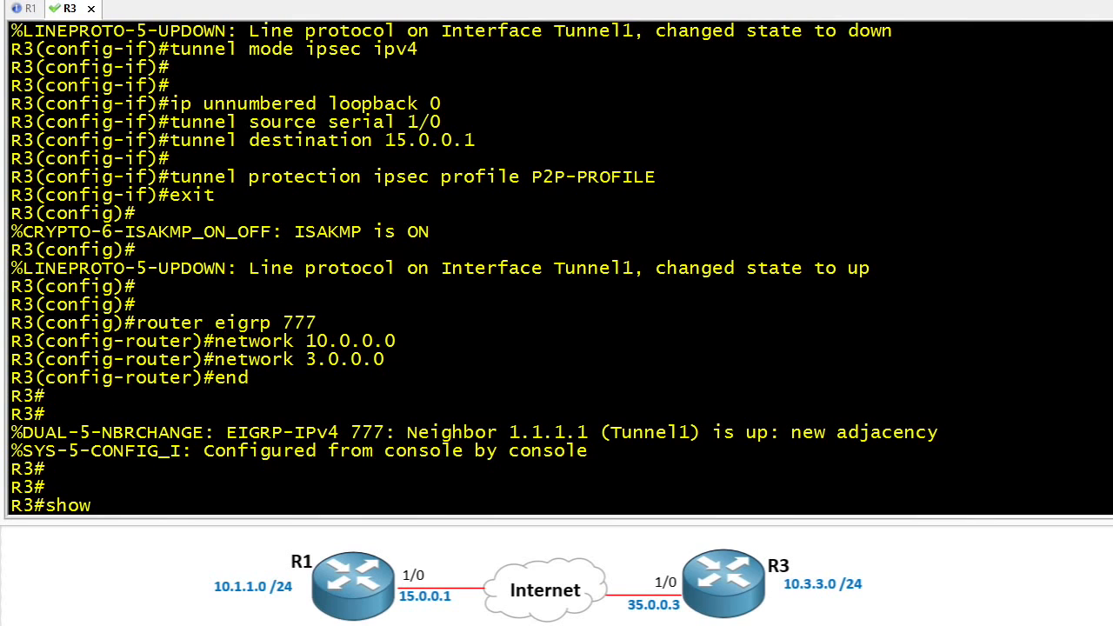
pyautogui.write('crypto isakmp sa')
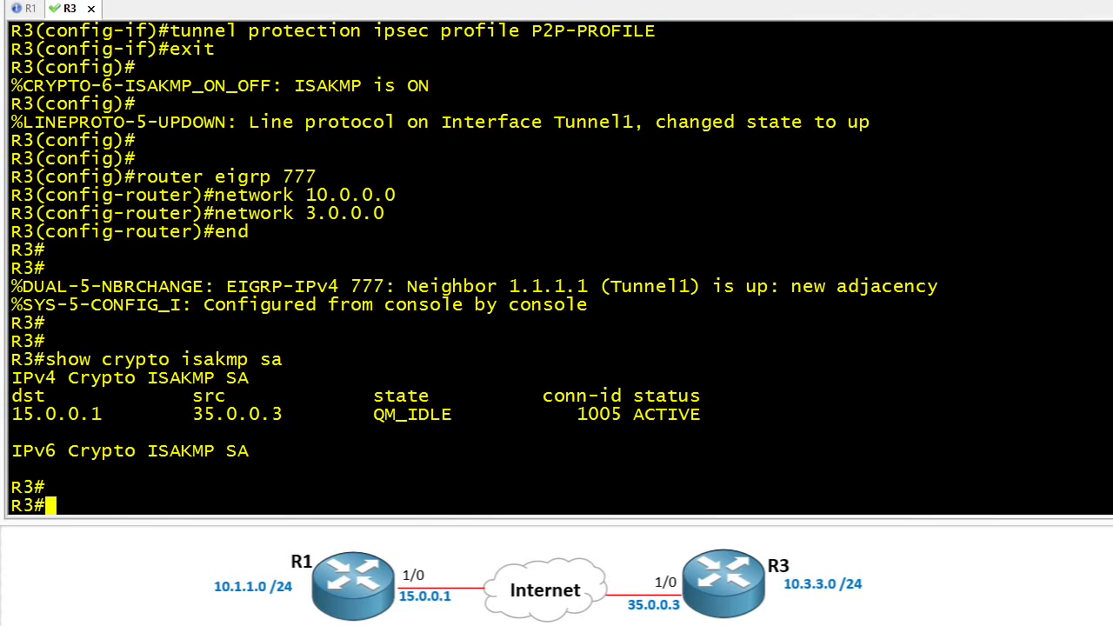
# Step: Show active crypto engine connections with AES256+SHA encrypt/decrypt counts
pyautogui.write('show crypto e')
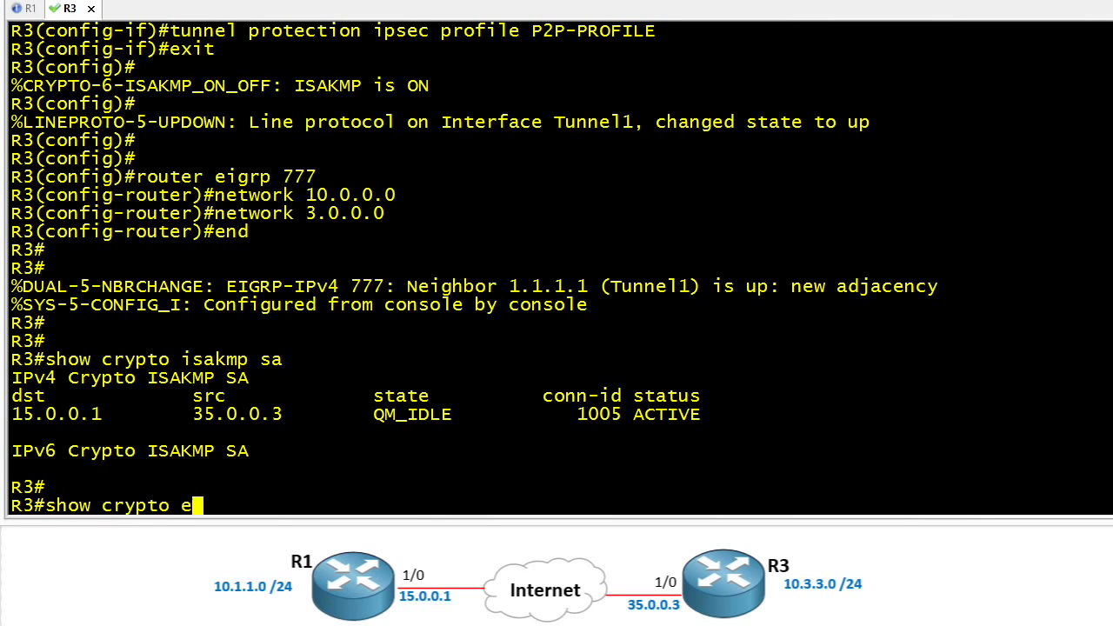
pyautogui.write('ngine connection active')
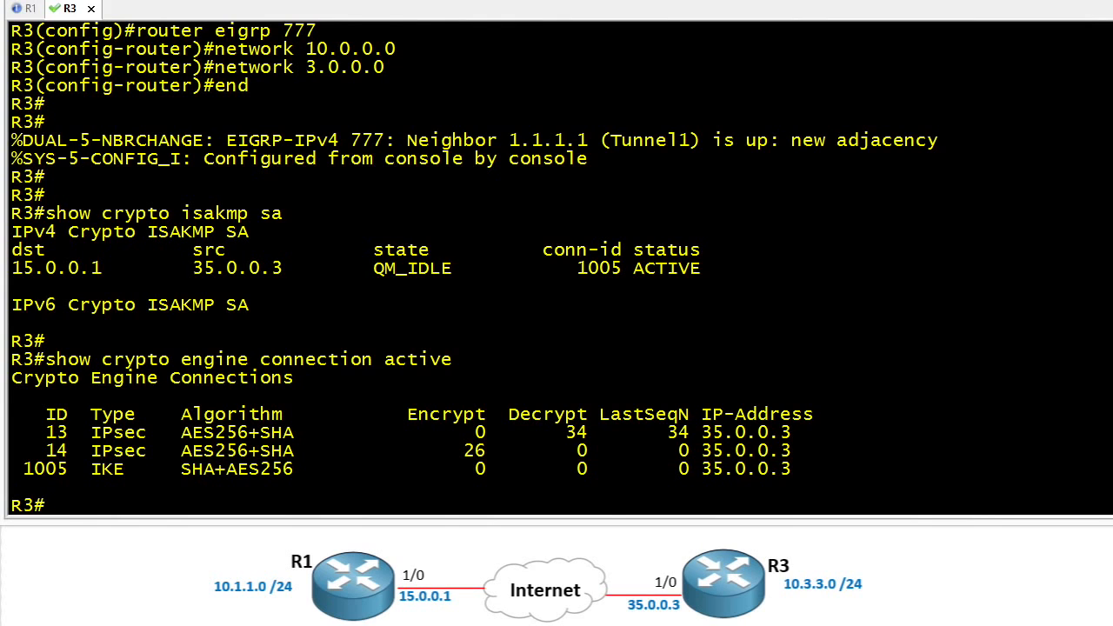
# Step: Show EIGRP neighbor 1.1.1.1 on Tu1 and EIGRP routes to 1.1.1.1 and 10.1.1.0/24 via Tunnel1
pyautogui.write('show ip')
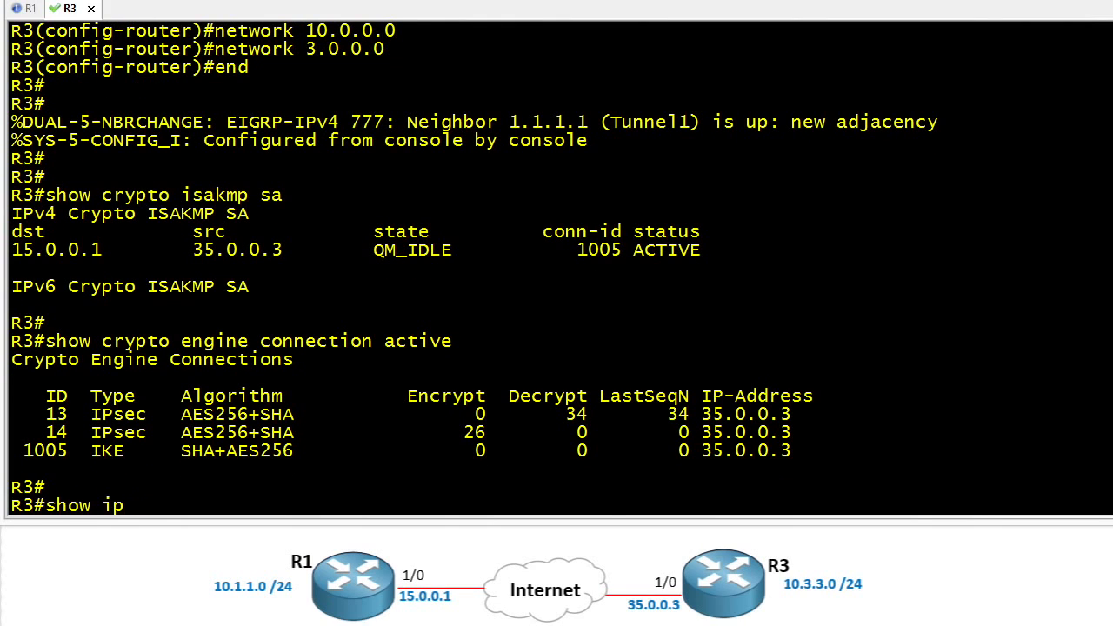
pyautogui.write('eigrp neighbor')
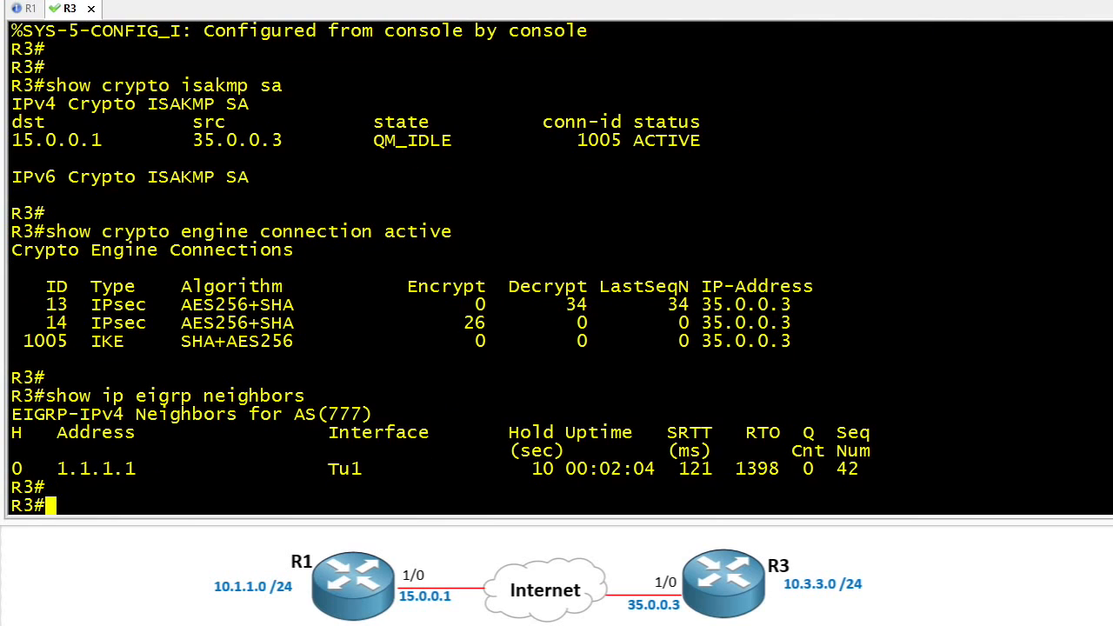
pyautogui.write('show ip route eigrp')
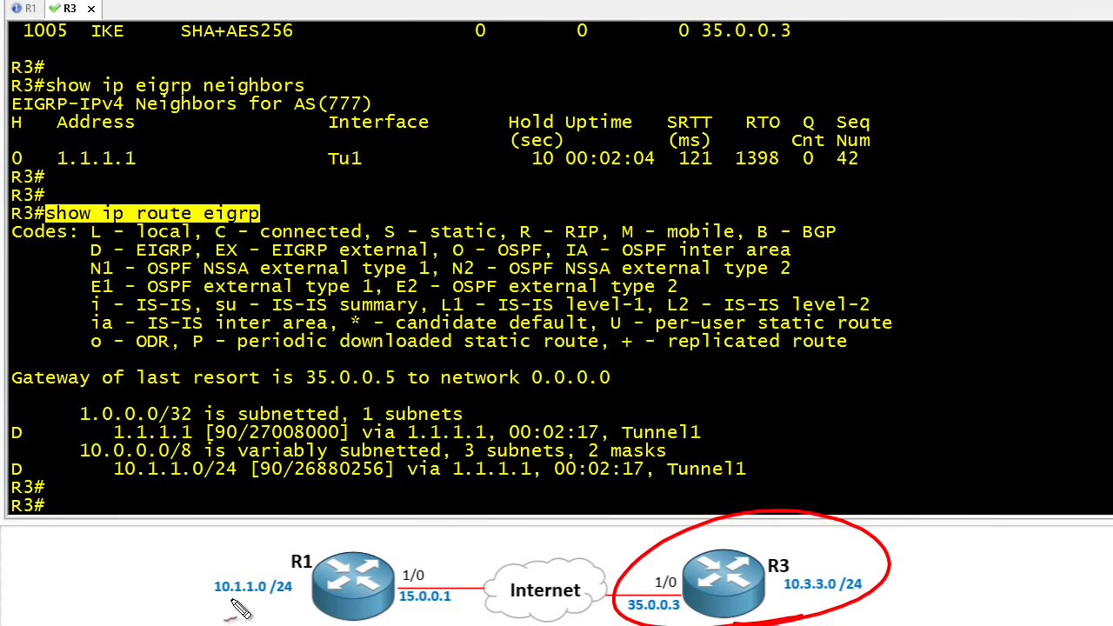
pyautogui.moveTo(130, 487)
pyautogui.write('ping')
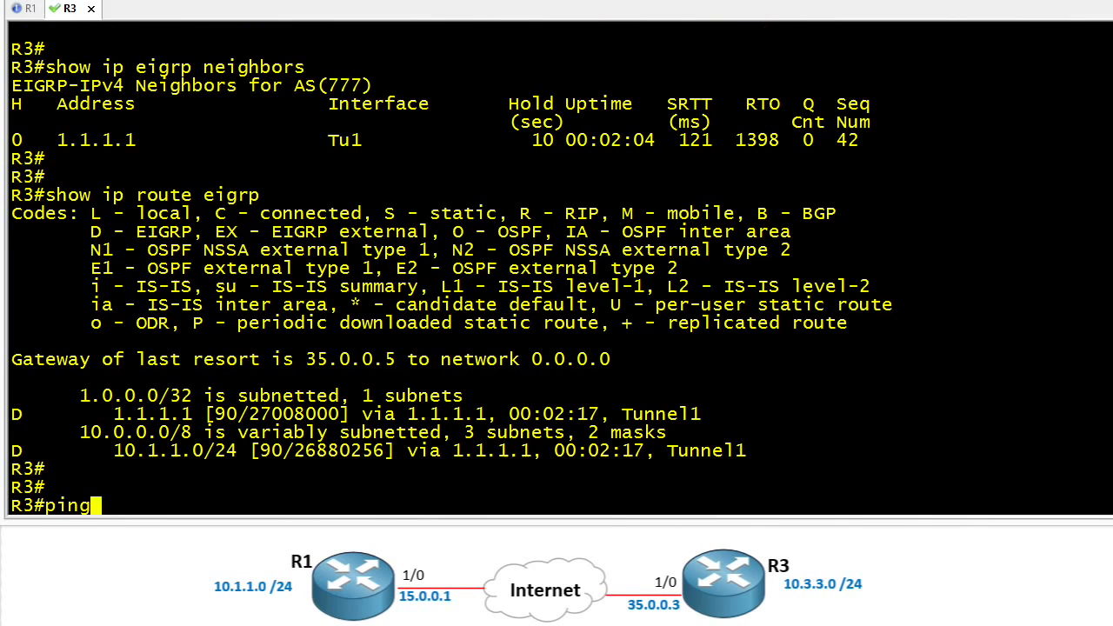
# Step: Enter a ping to 10.1.1.1 sourced from R3's 10.3.3.x LAN address
pyautogui.write('10.1.1.1 s')
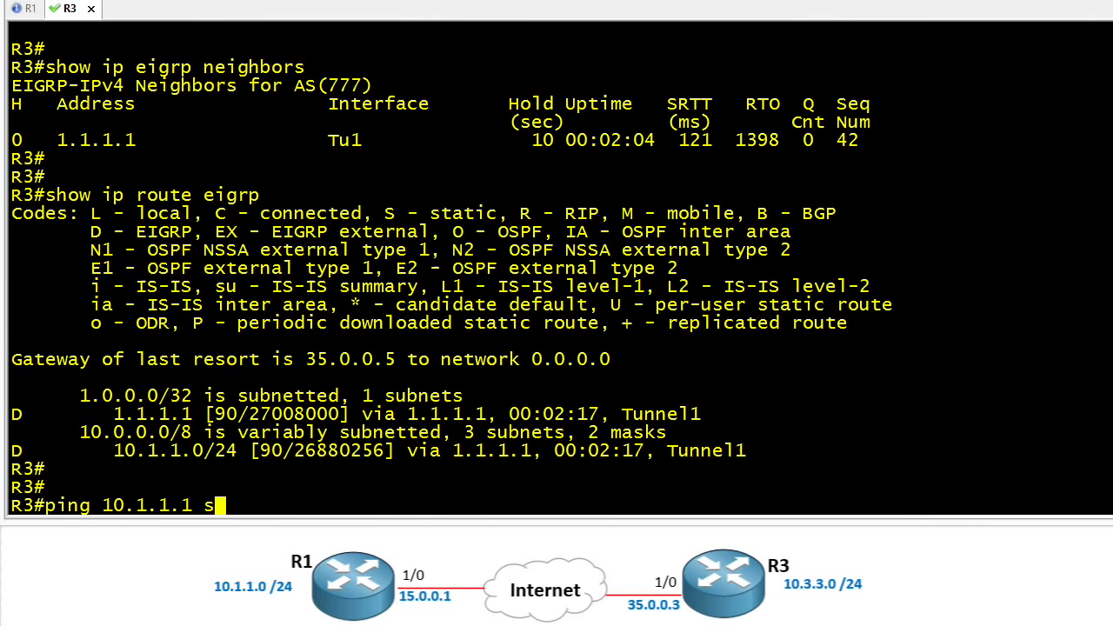
pyautogui.write('ource 10.3.')
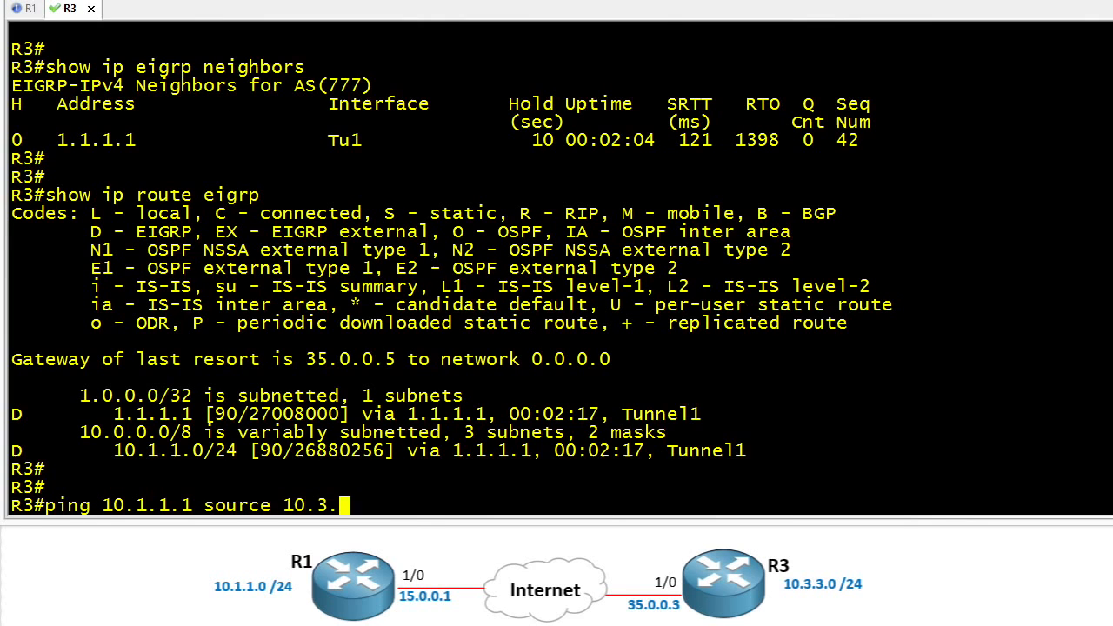